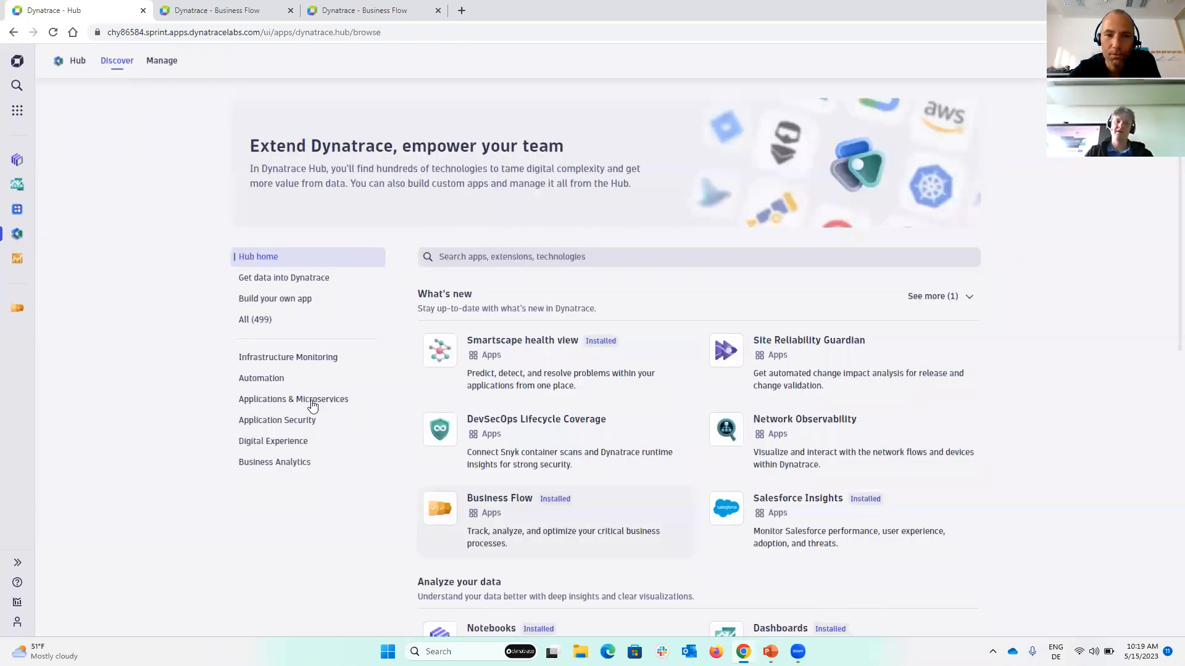
- Show the Business Flow app's release notes from the Business Analytics apps in Hub
left_click(273, 462)
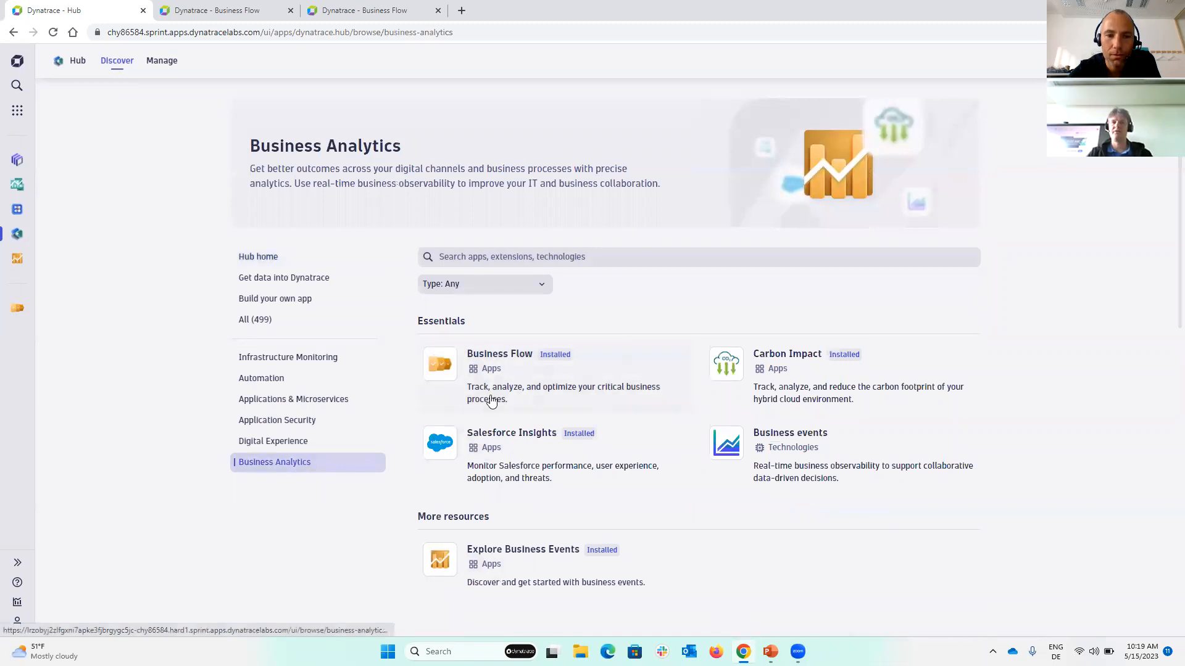
left_click(498, 353)
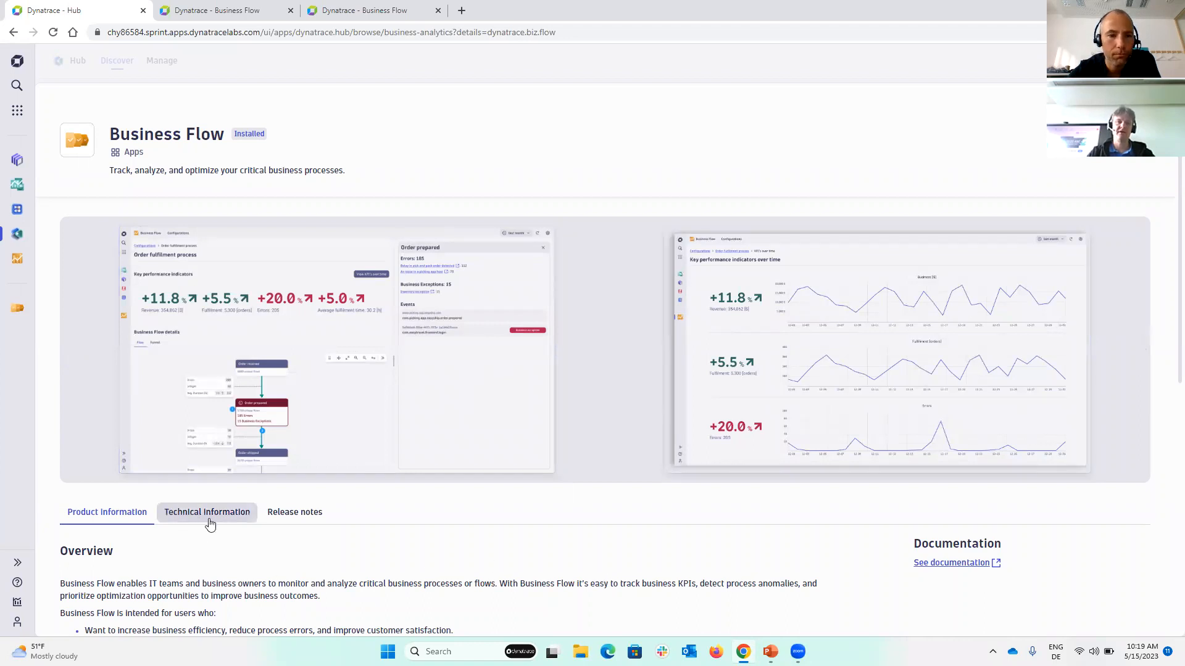
left_click(293, 511)
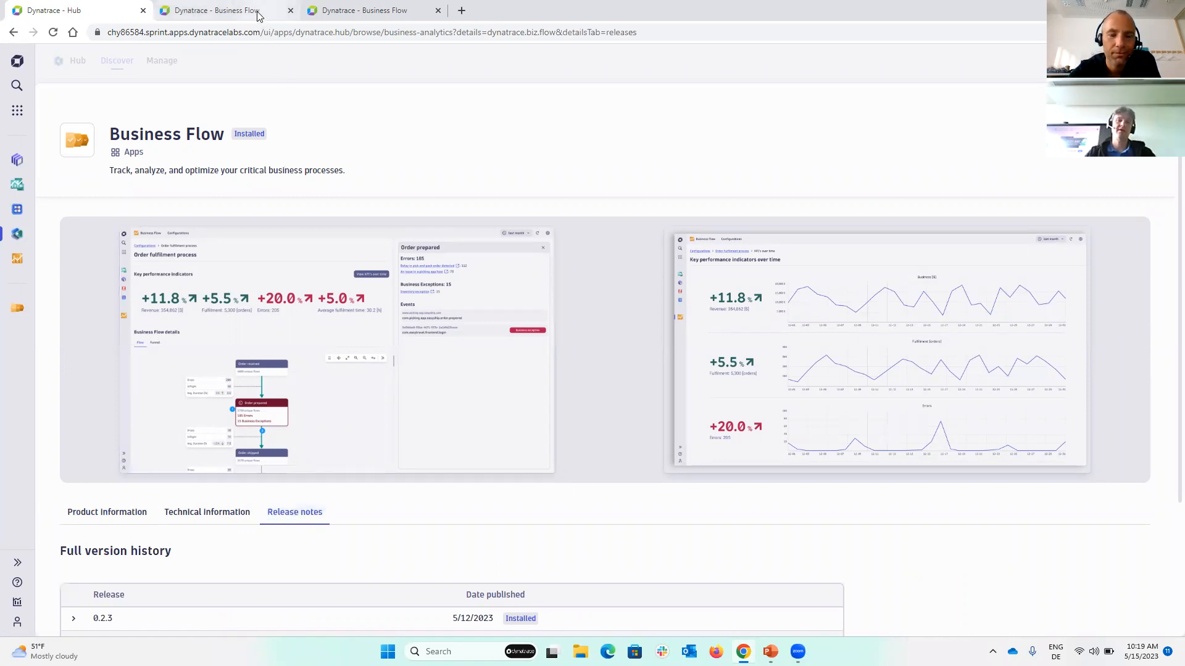
- Bring up the ACME Payments process and its Business Flow Details step tree
left_click(219, 10)
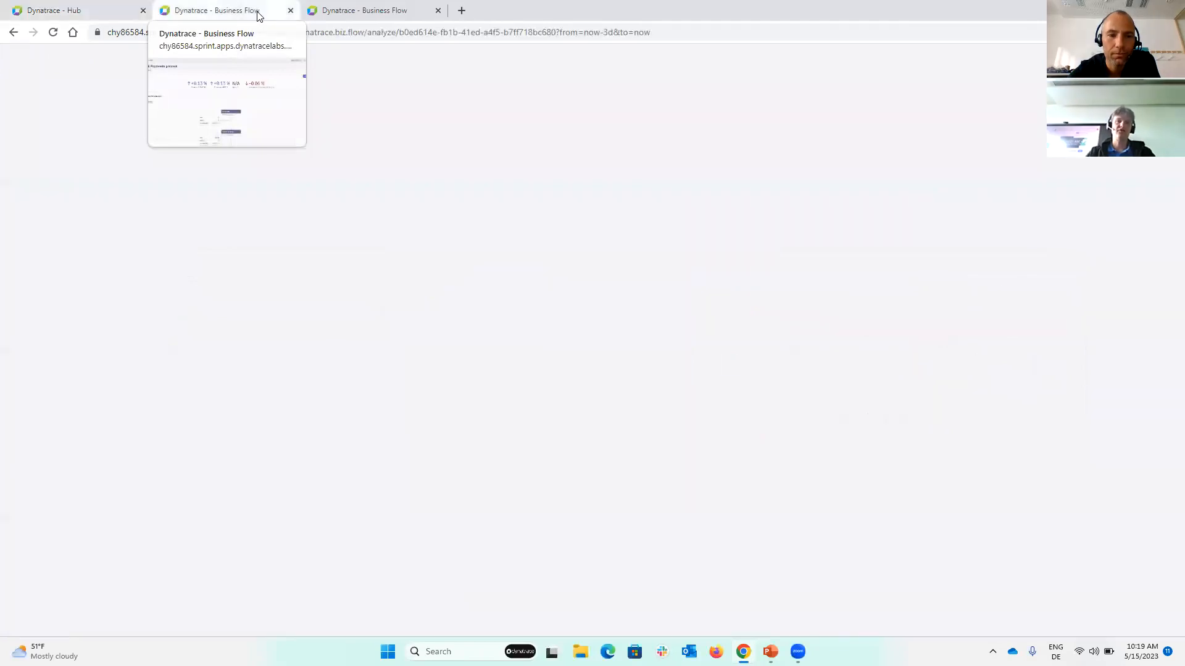
left_click(219, 10)
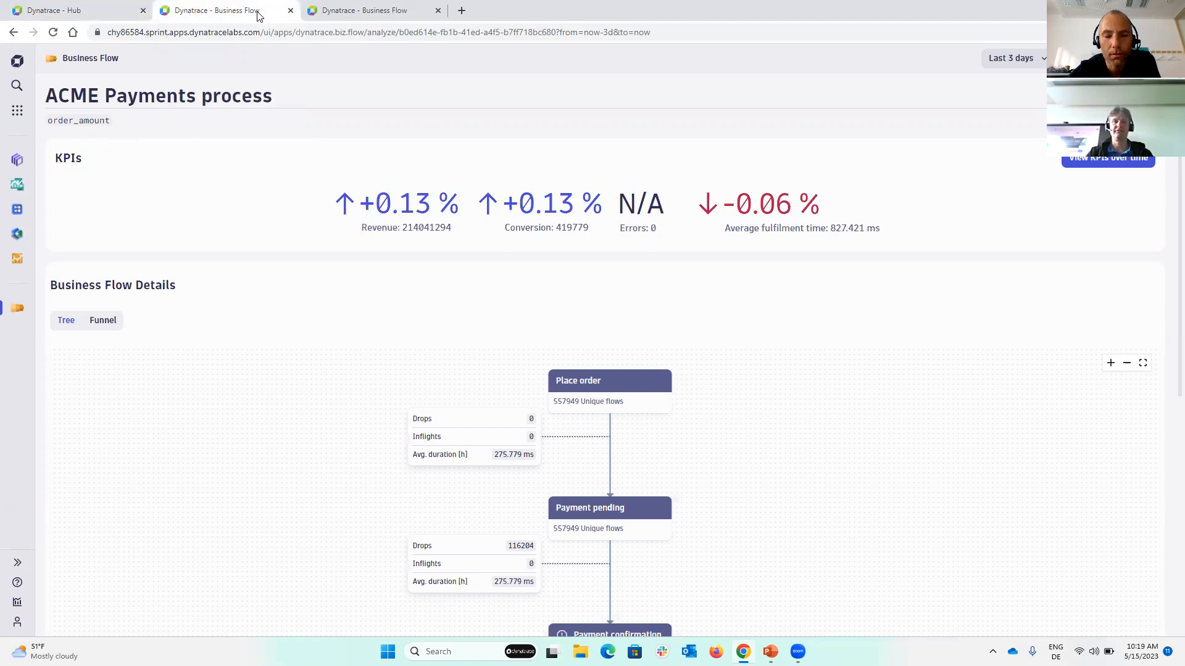
mouse_move(444, 304)
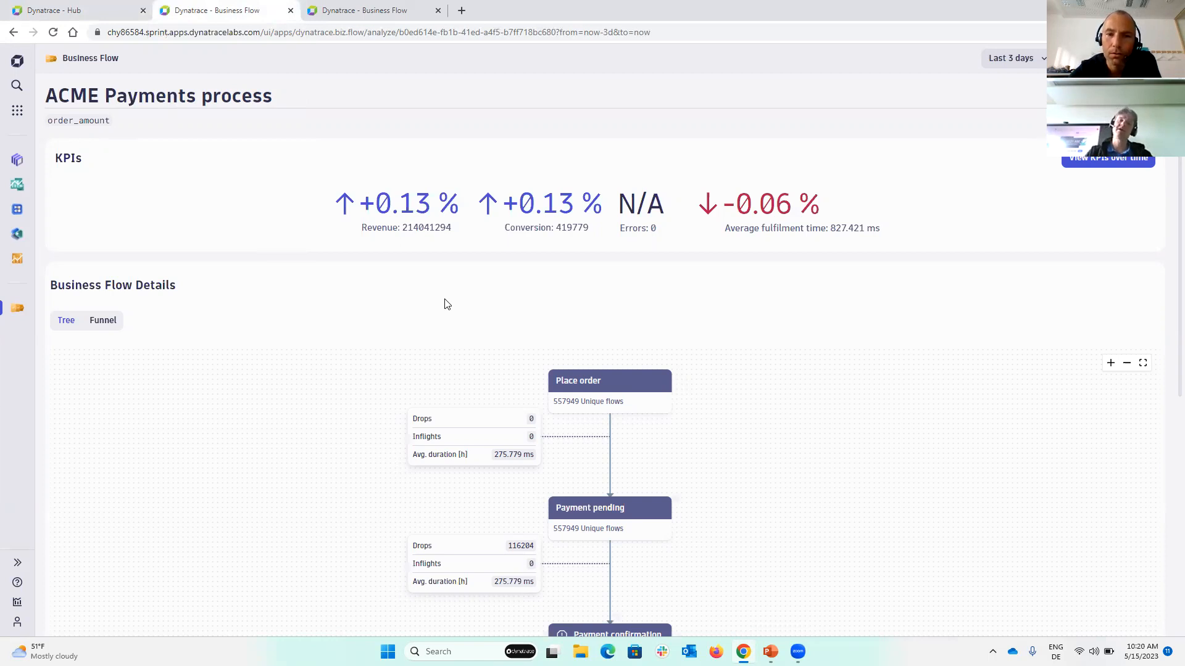
scroll("down", 3)
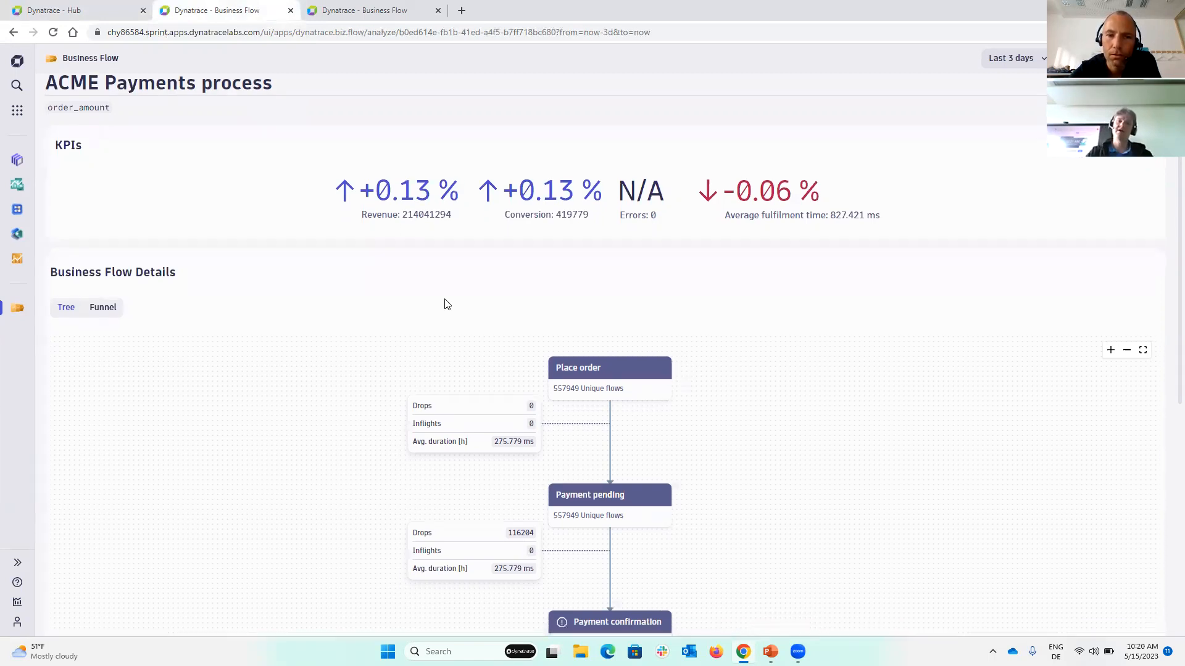
scroll("down", 3)
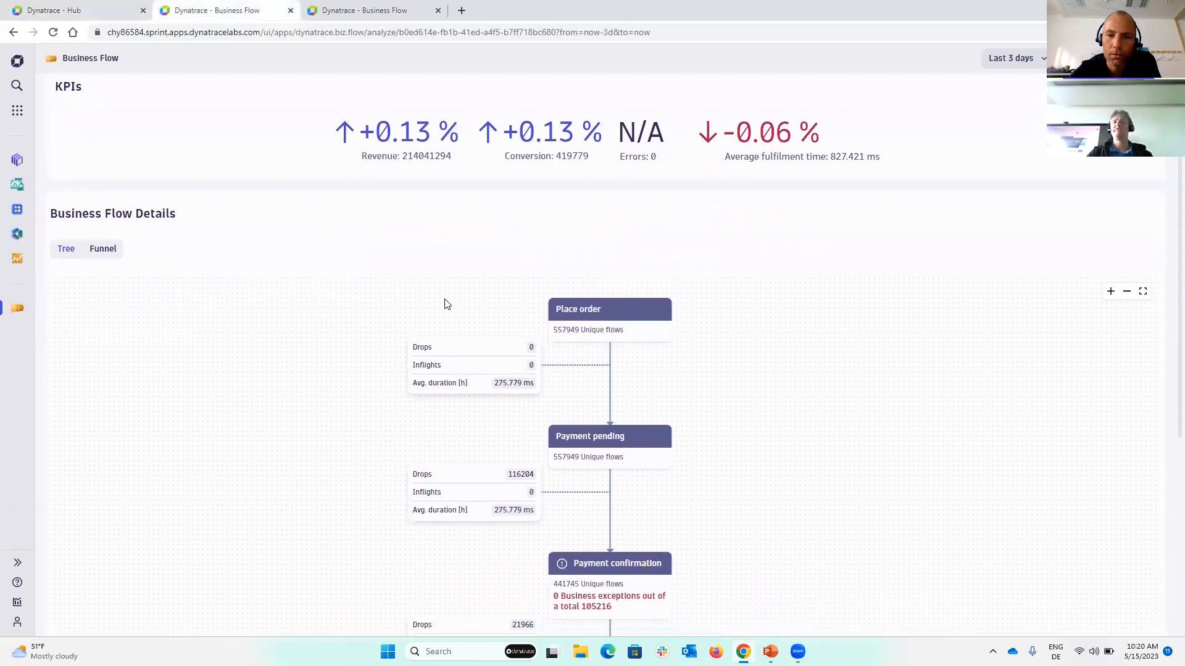
scroll("down", 3)
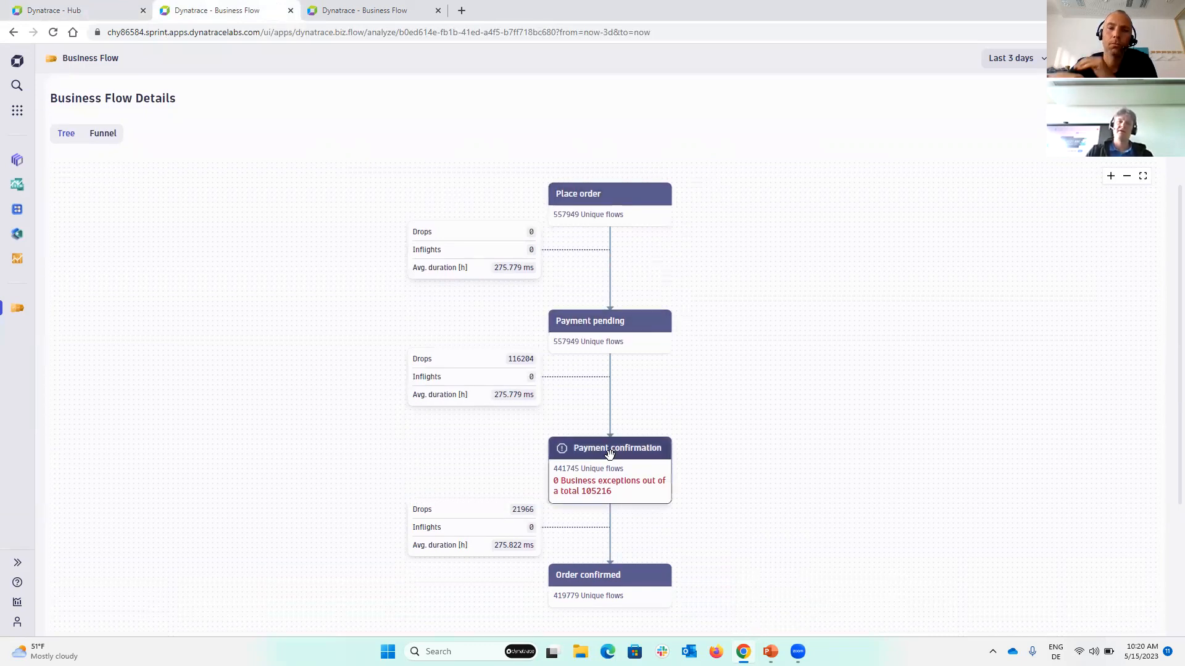
- Show the Payment confirmation step's events, with payment_error flagged as a business exception
left_click(609, 447)
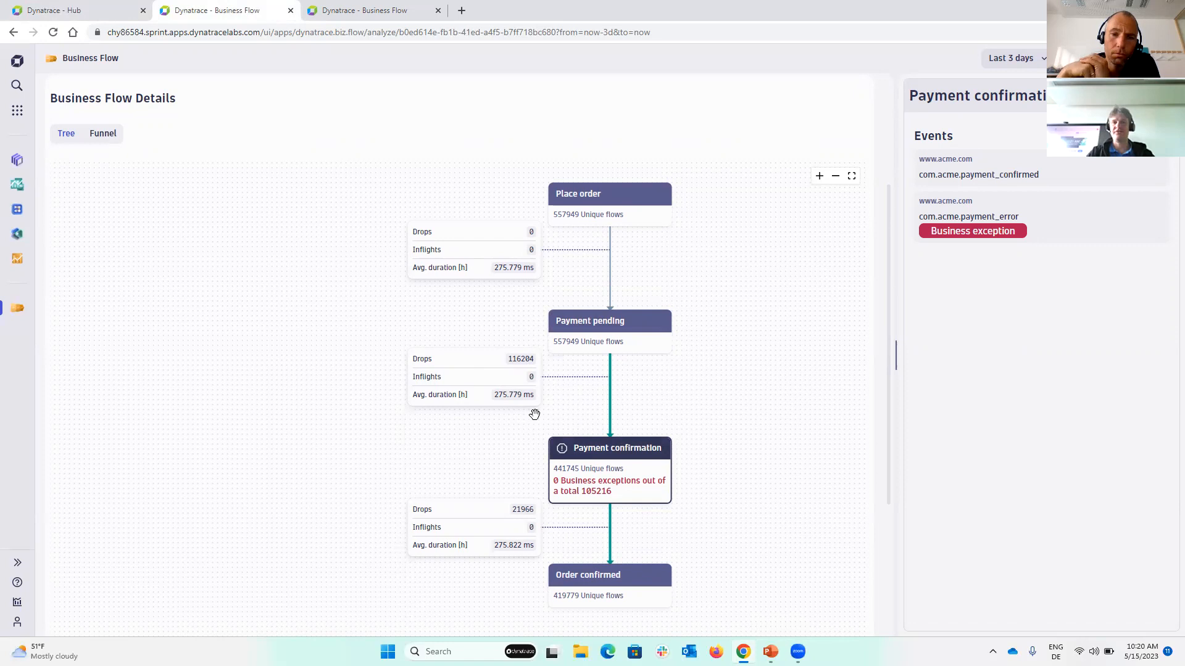
mouse_move(544, 378)
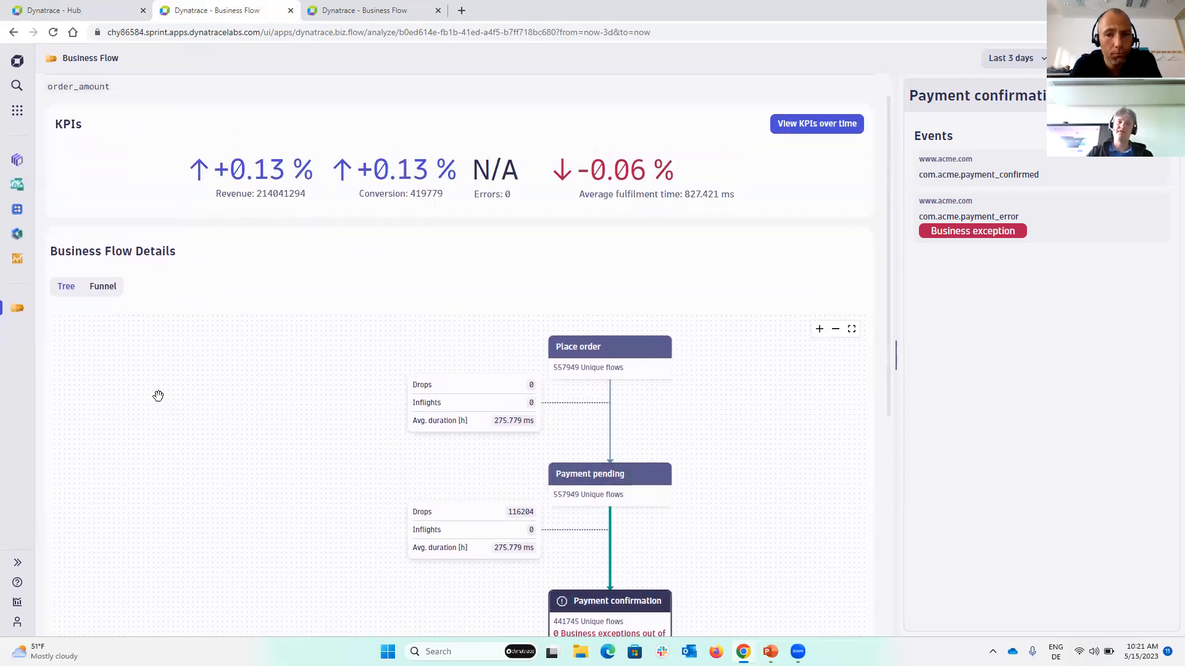
mouse_move(617, 410)
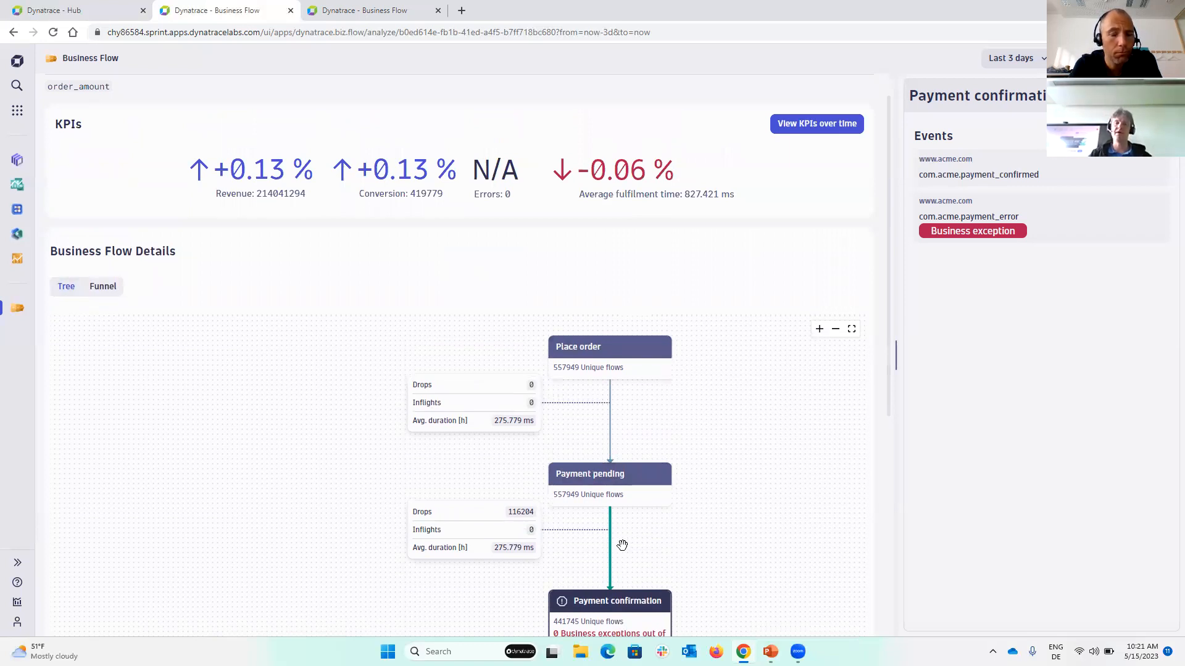
scroll("down", 3)
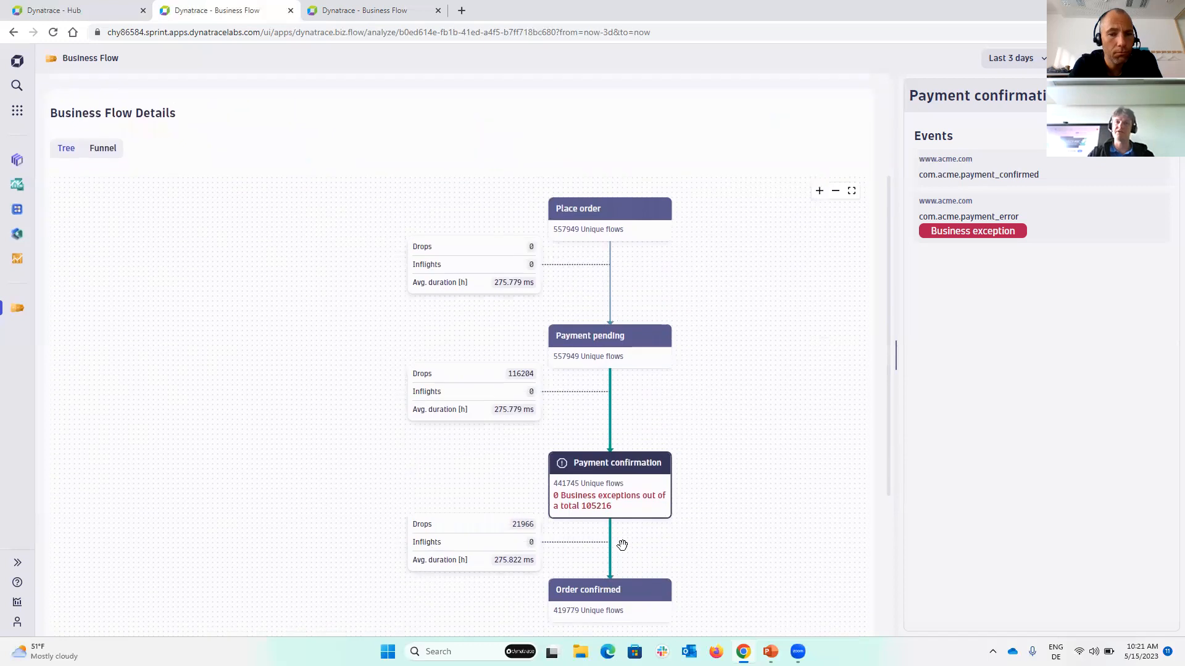
- View the ACME Payments process as a conversion funnel
left_click(102, 148)
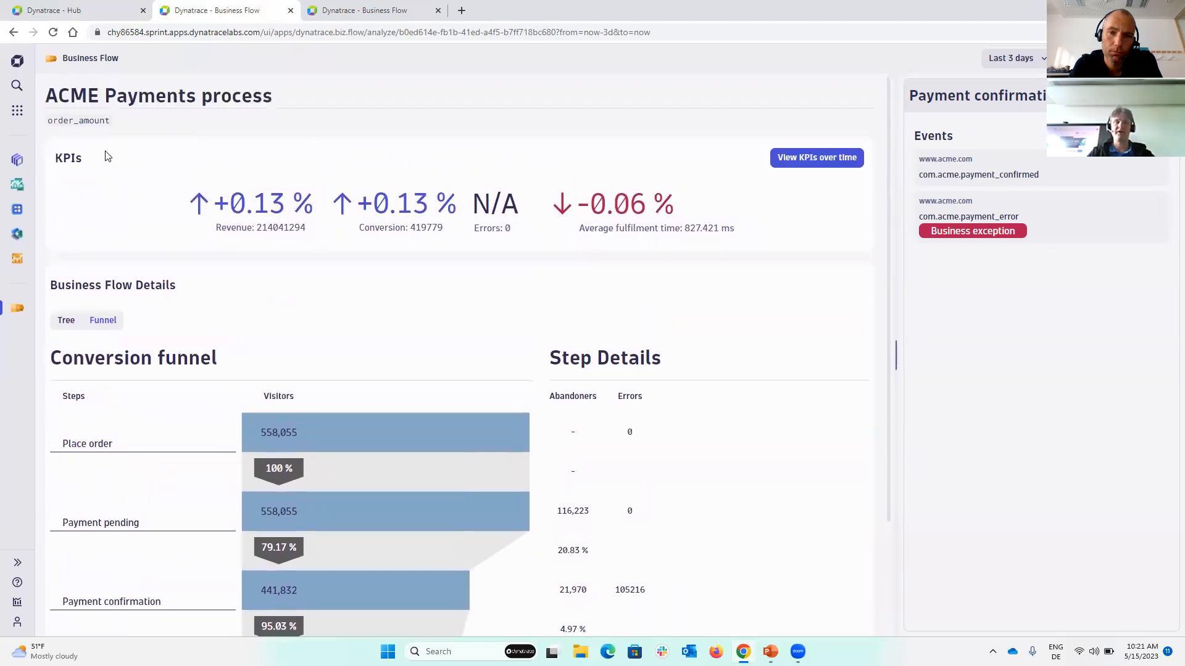
mouse_move(466, 307)
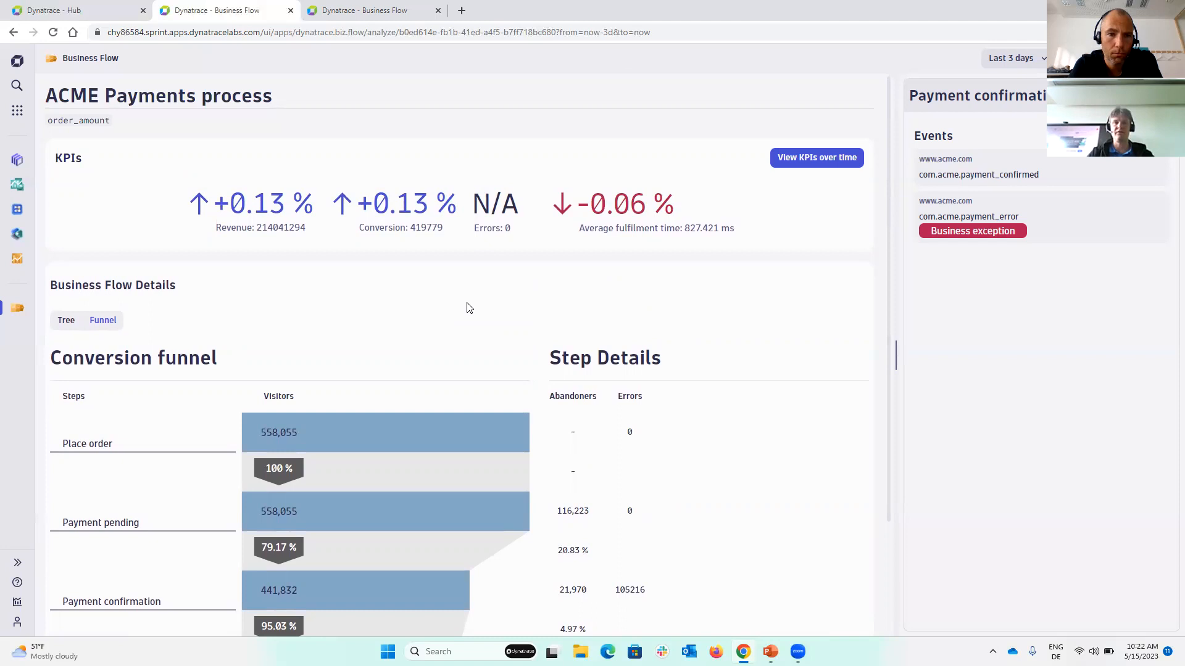
mouse_move(245, 240)
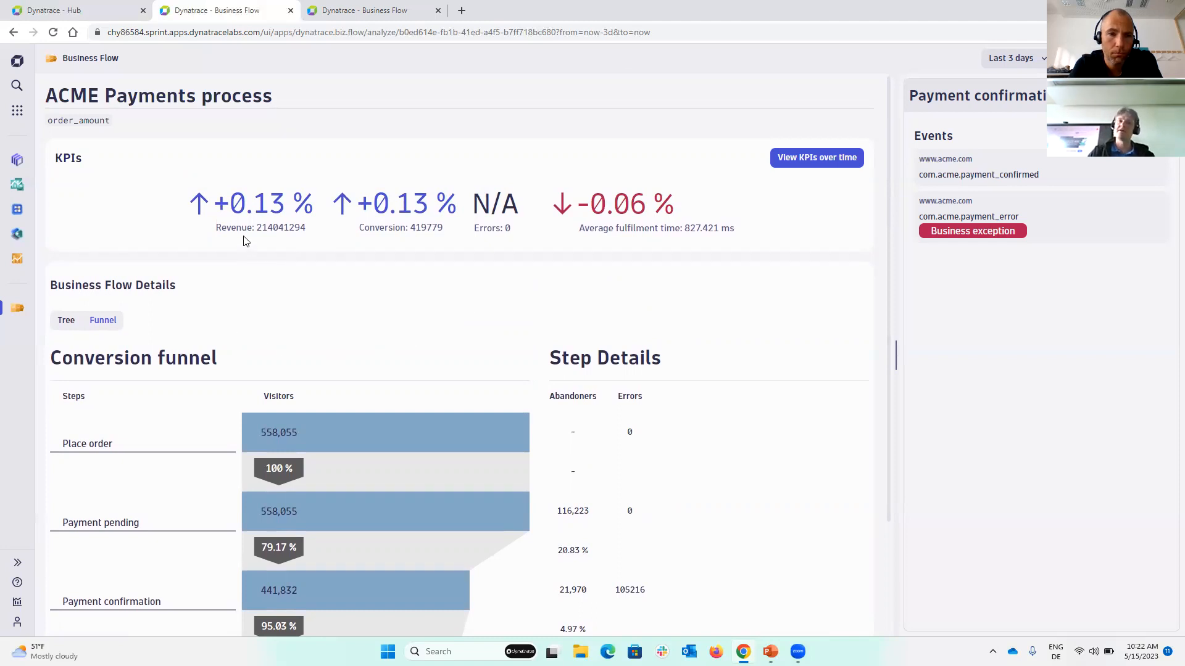
mouse_move(293, 249)
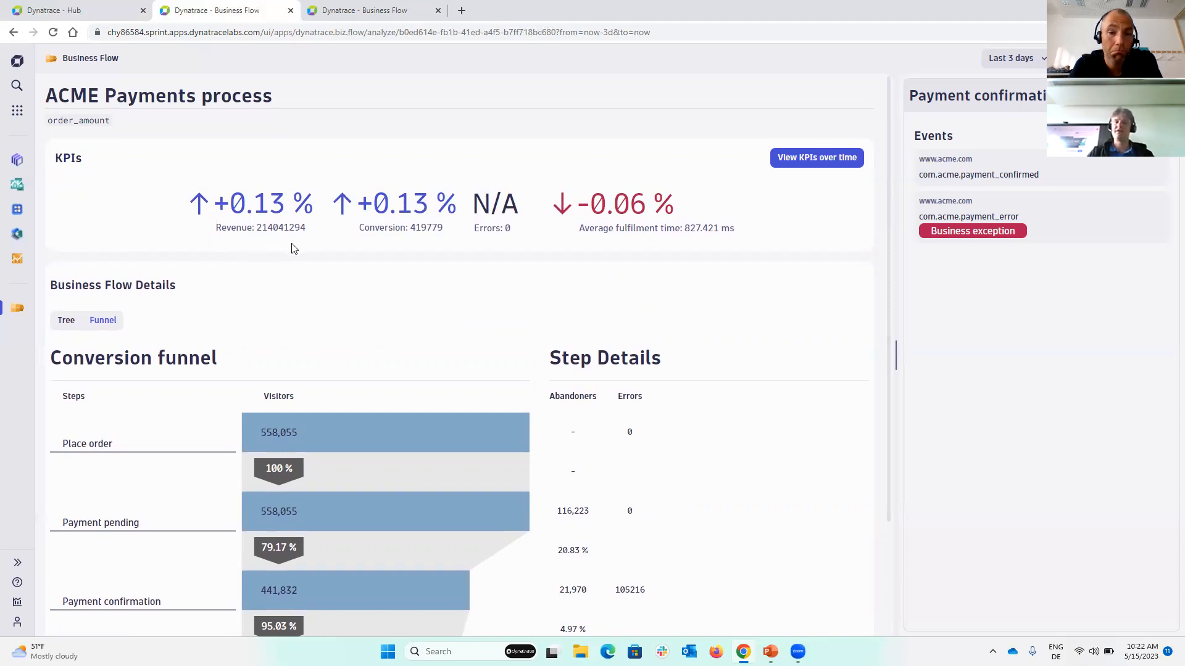
mouse_move(413, 331)
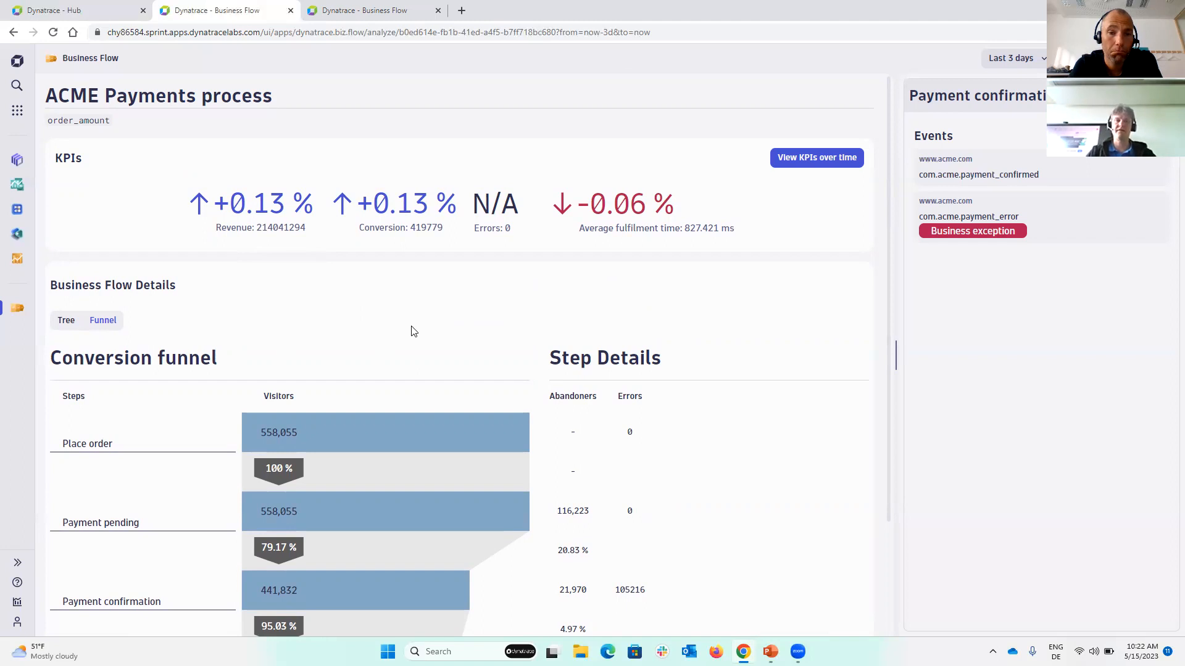
mouse_move(504, 280)
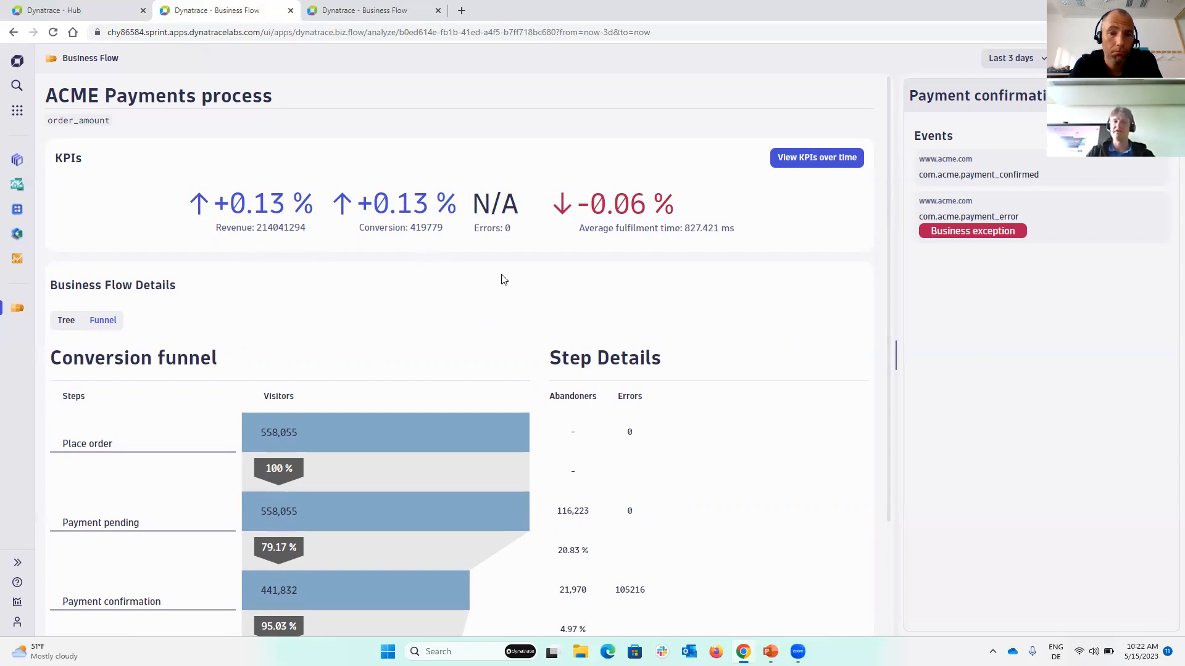
mouse_move(536, 326)
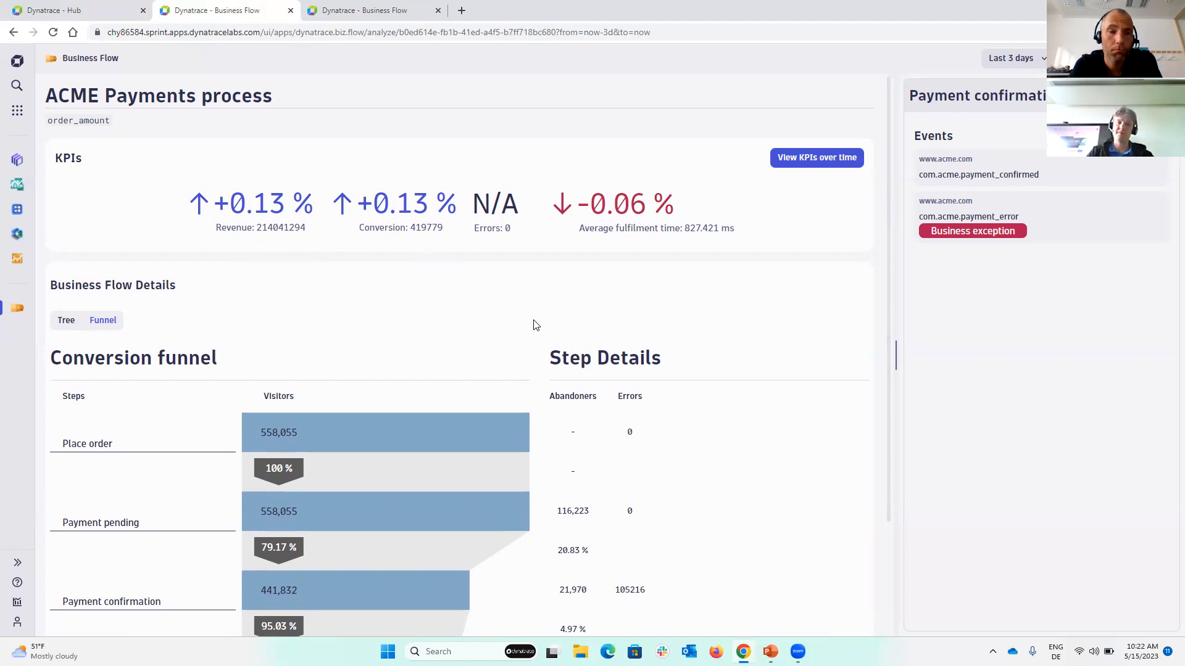
mouse_move(351, 597)
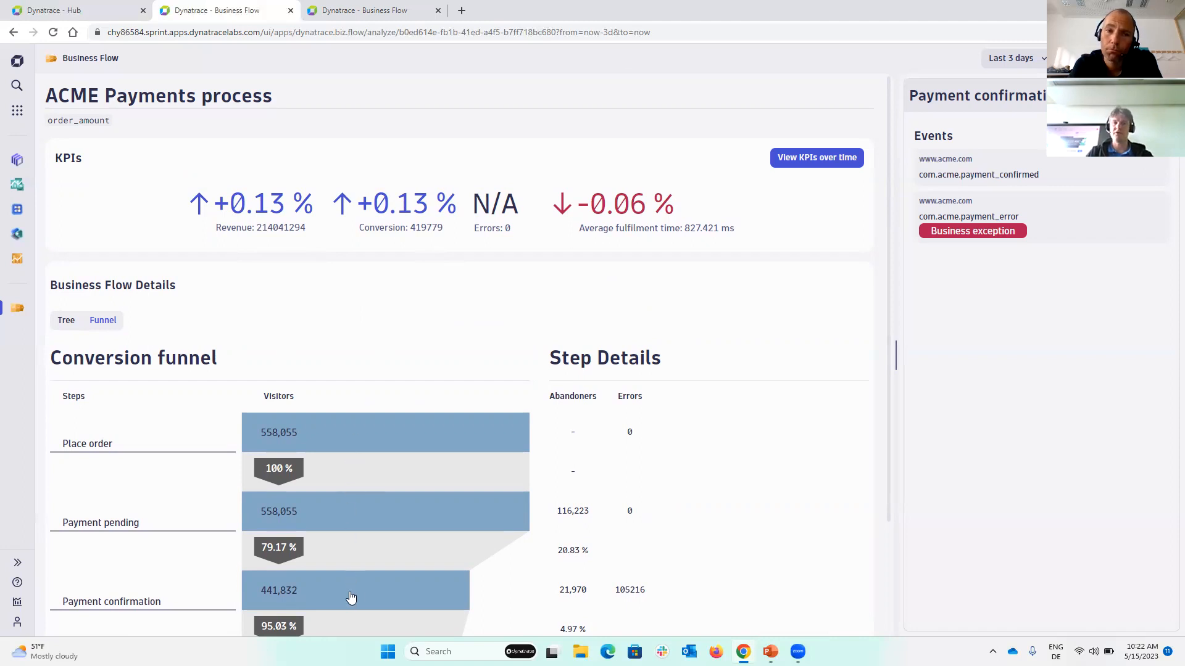
mouse_move(393, 253)
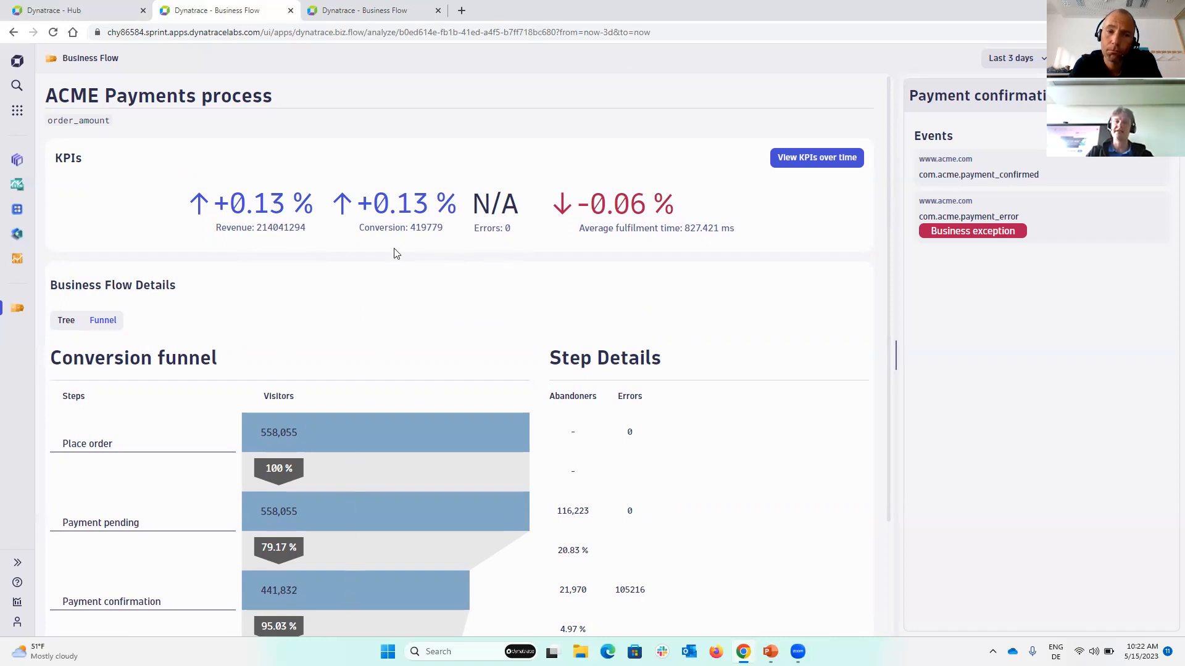
mouse_move(487, 273)
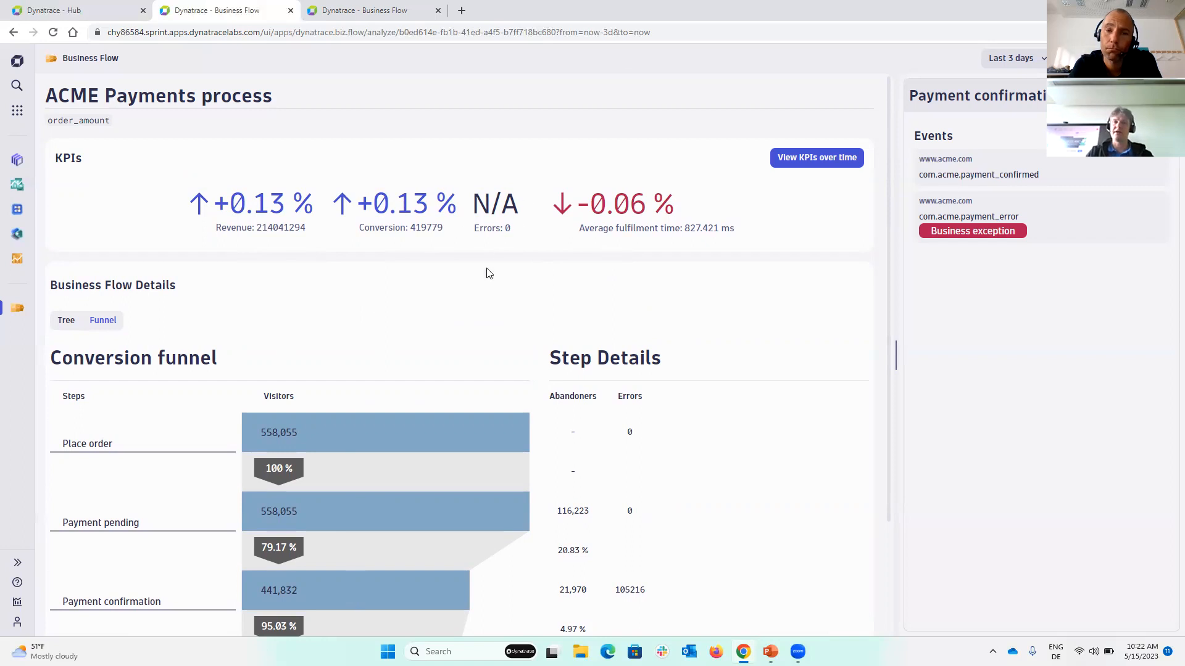
mouse_move(573, 270)
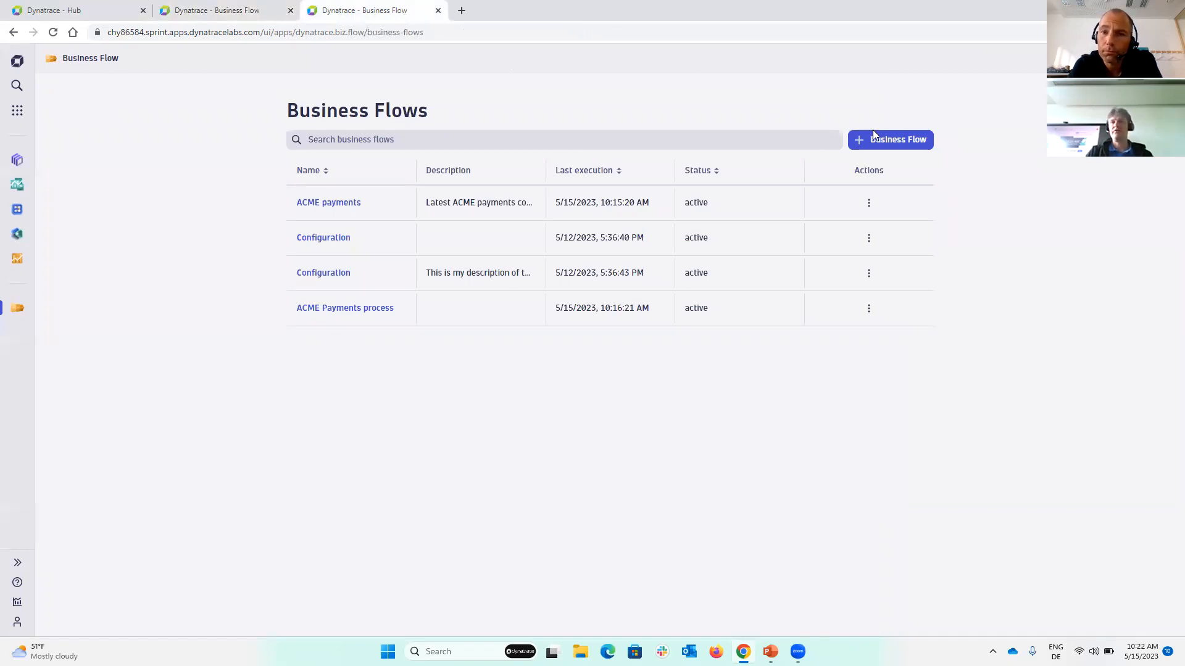
- Create a new business flow with three steps
left_click(890, 139)
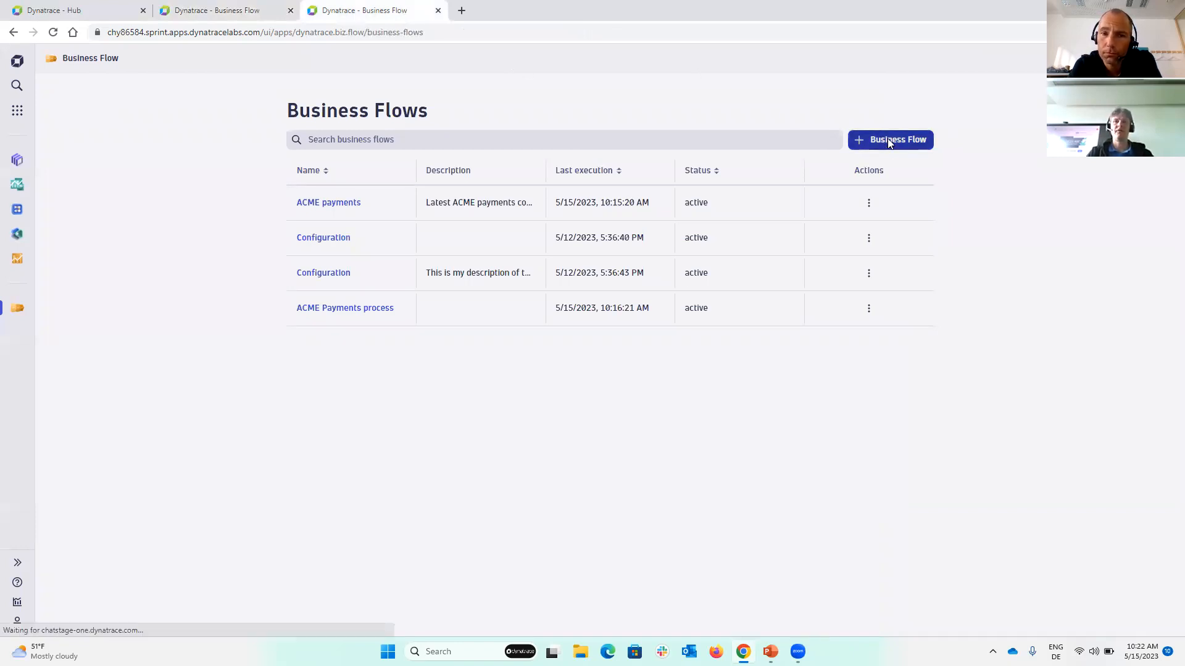
left_click(896, 139)
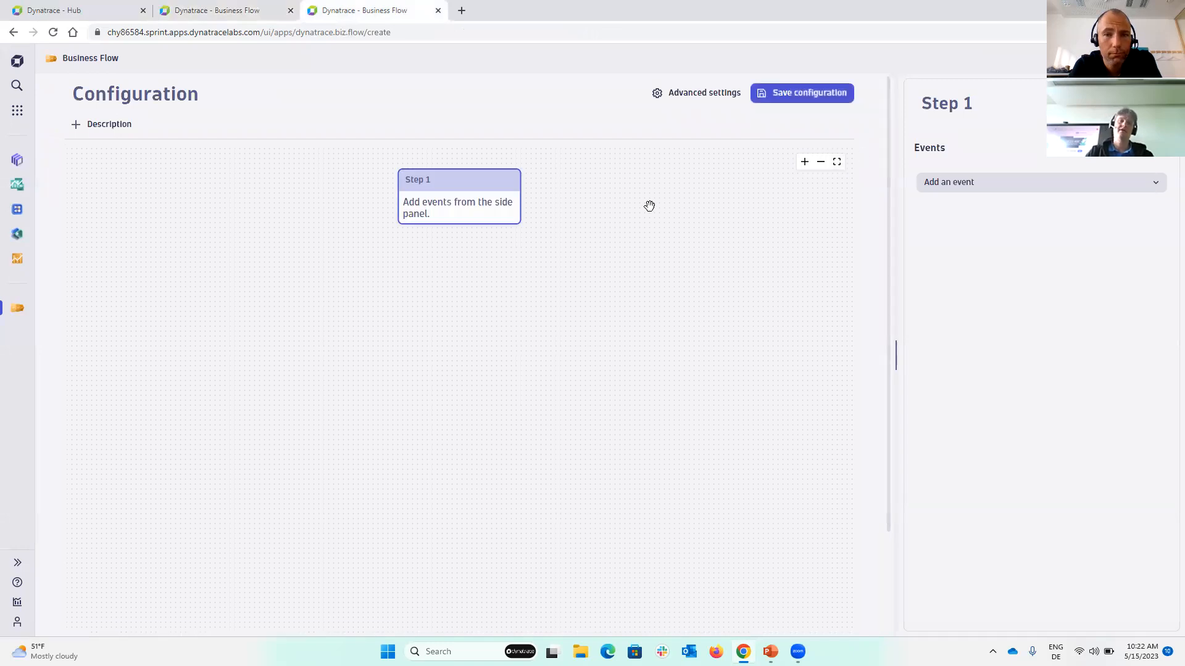
left_click(459, 227)
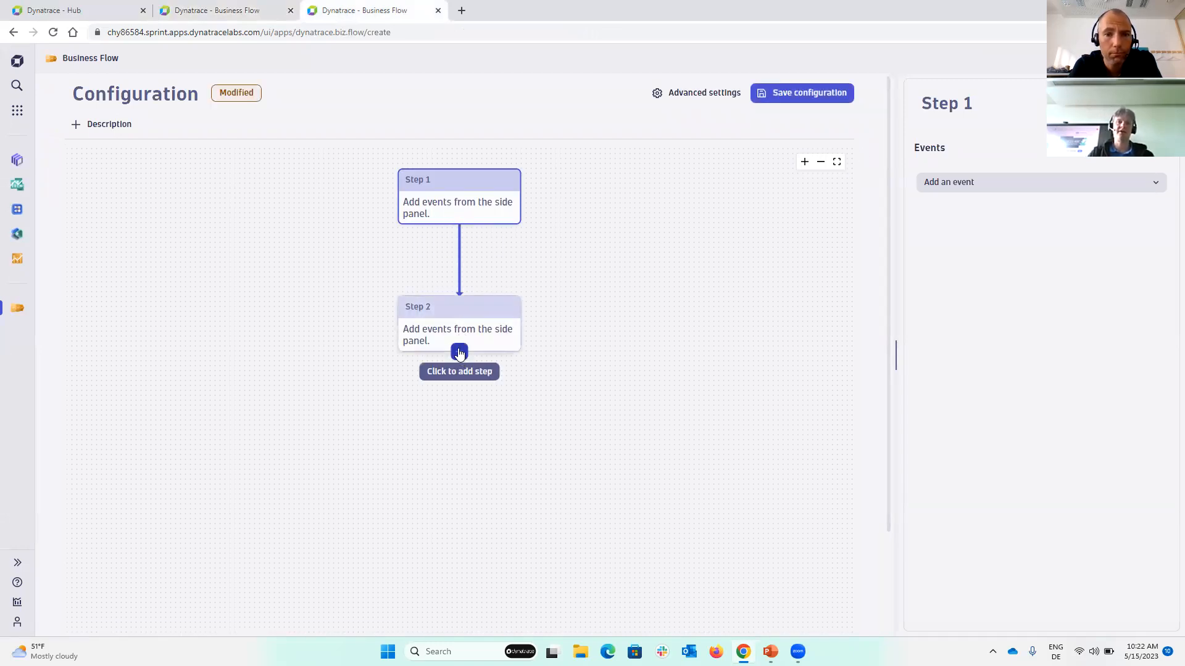
left_click(459, 353)
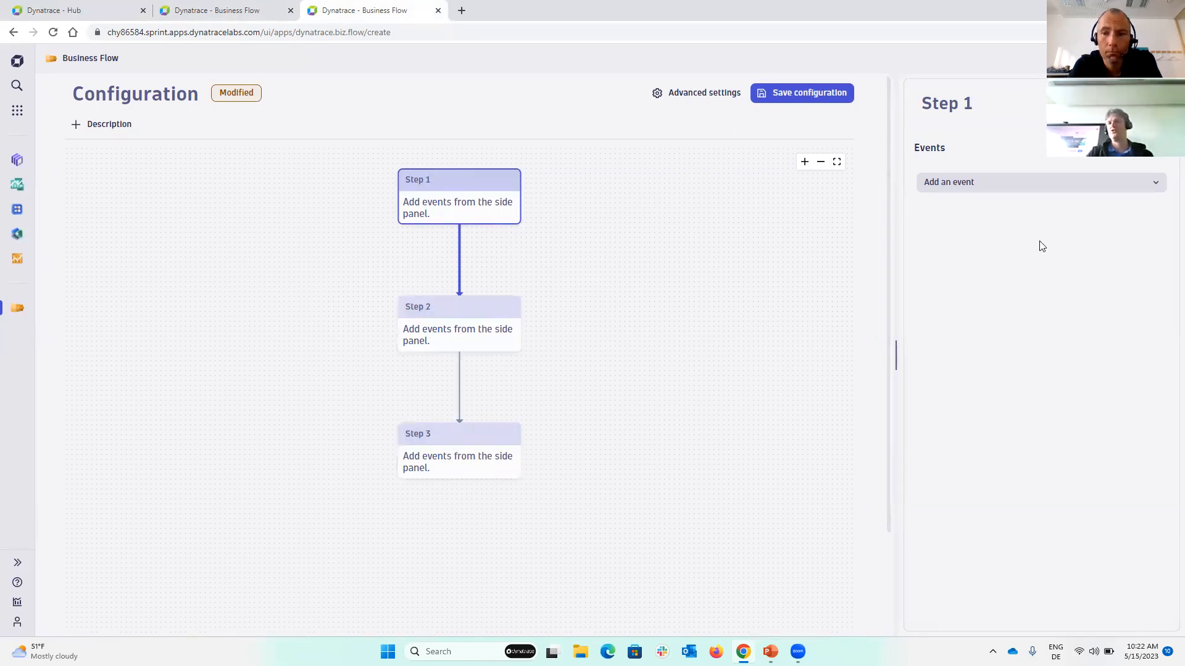
- Add the search-triggered event to step 1 and booking-payment to step 2
left_click(1039, 181)
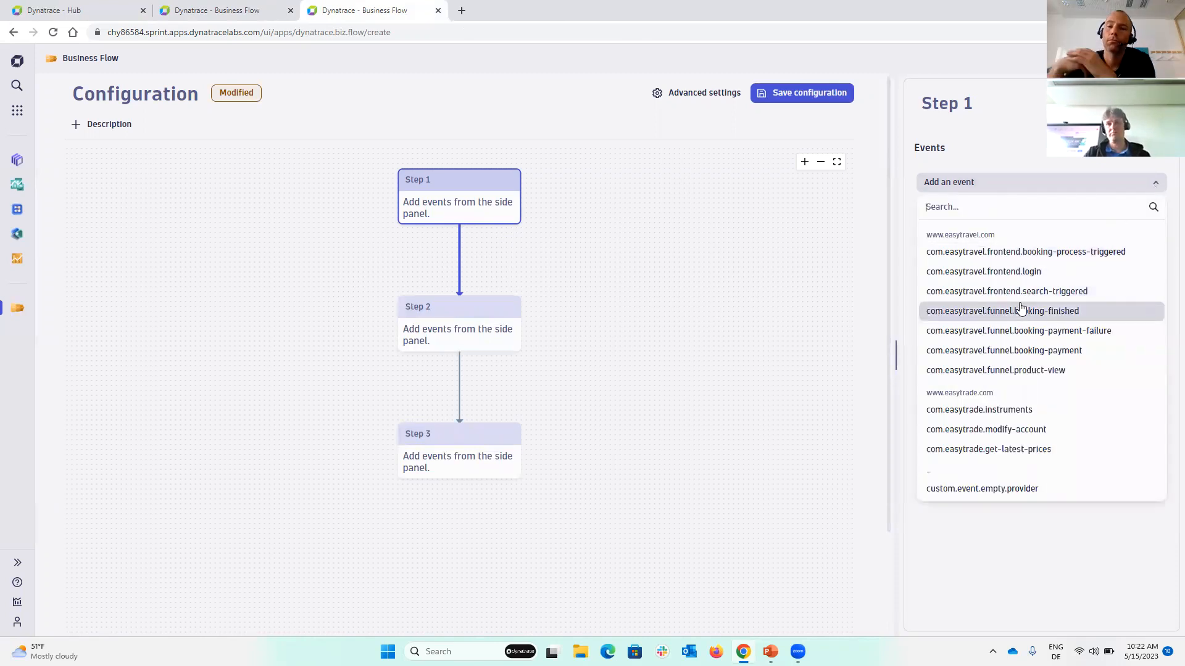
mouse_move(1020, 306)
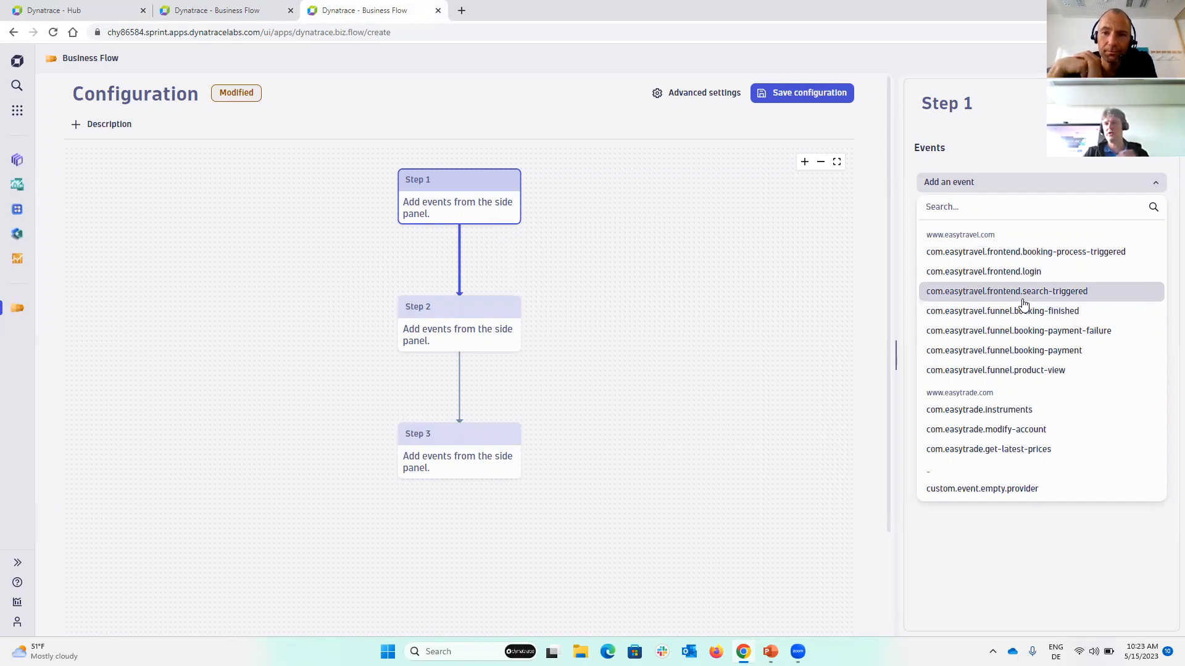
mouse_move(1020, 297)
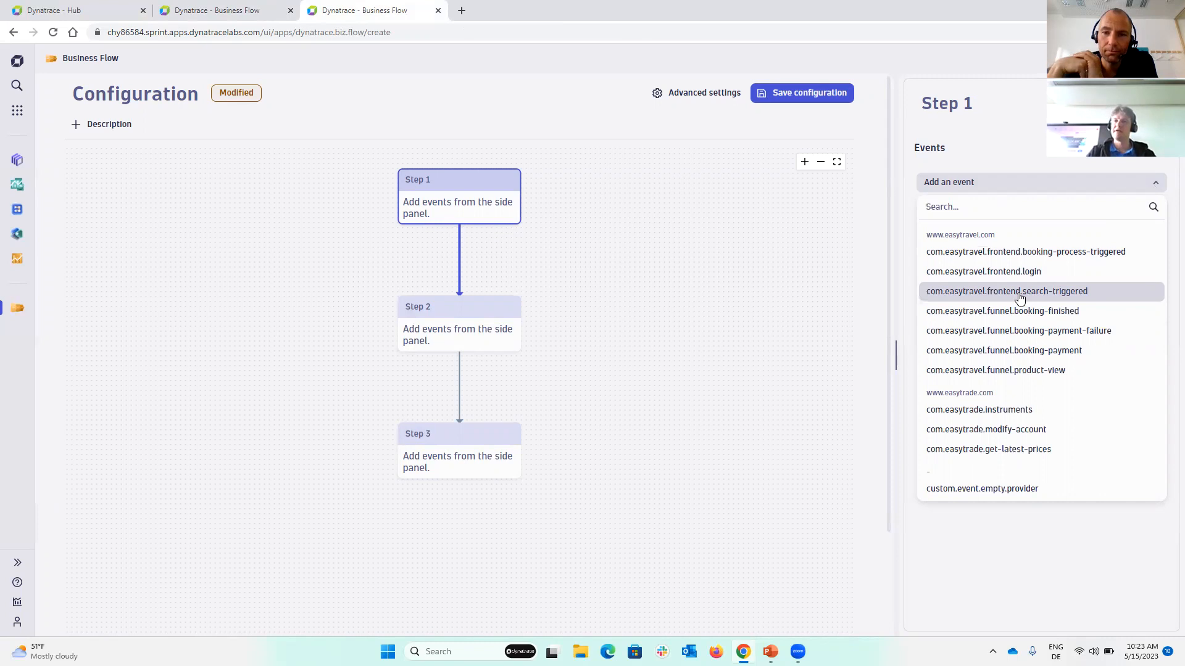
left_click(1005, 290)
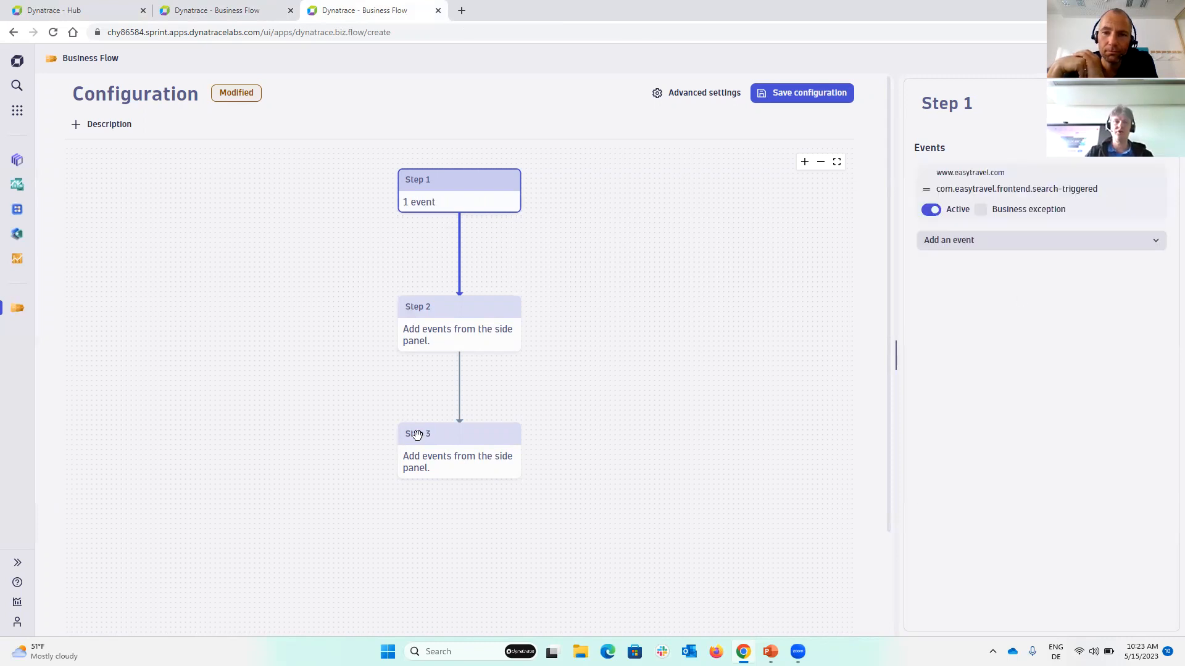
left_click(458, 306)
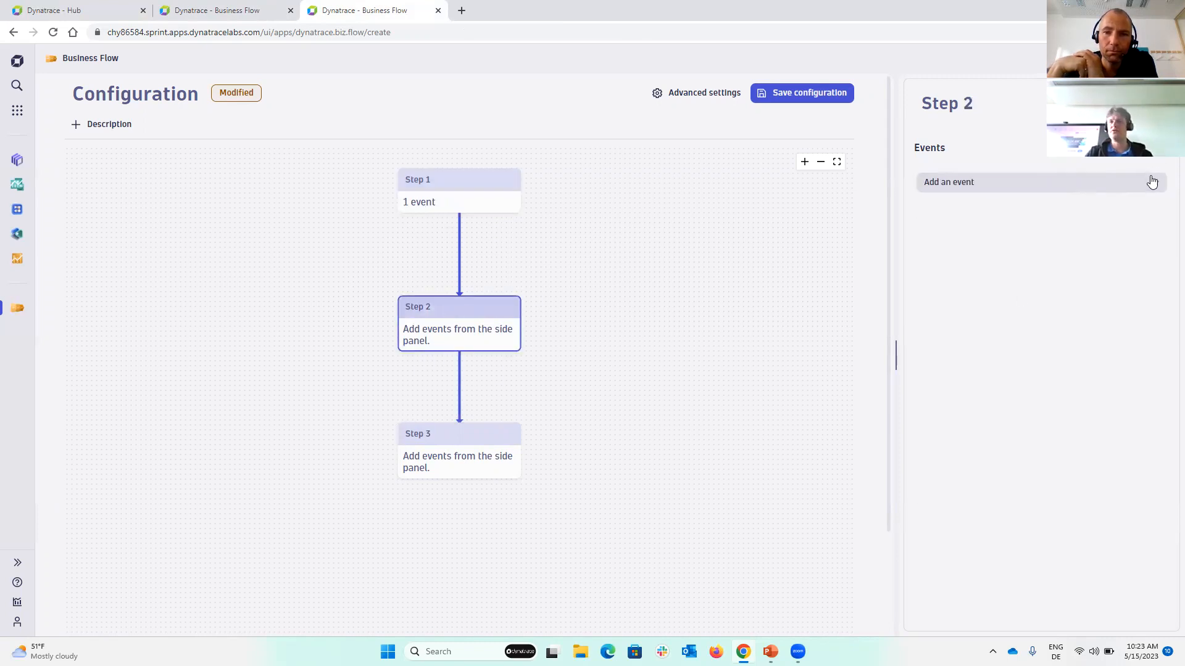
left_click(947, 181)
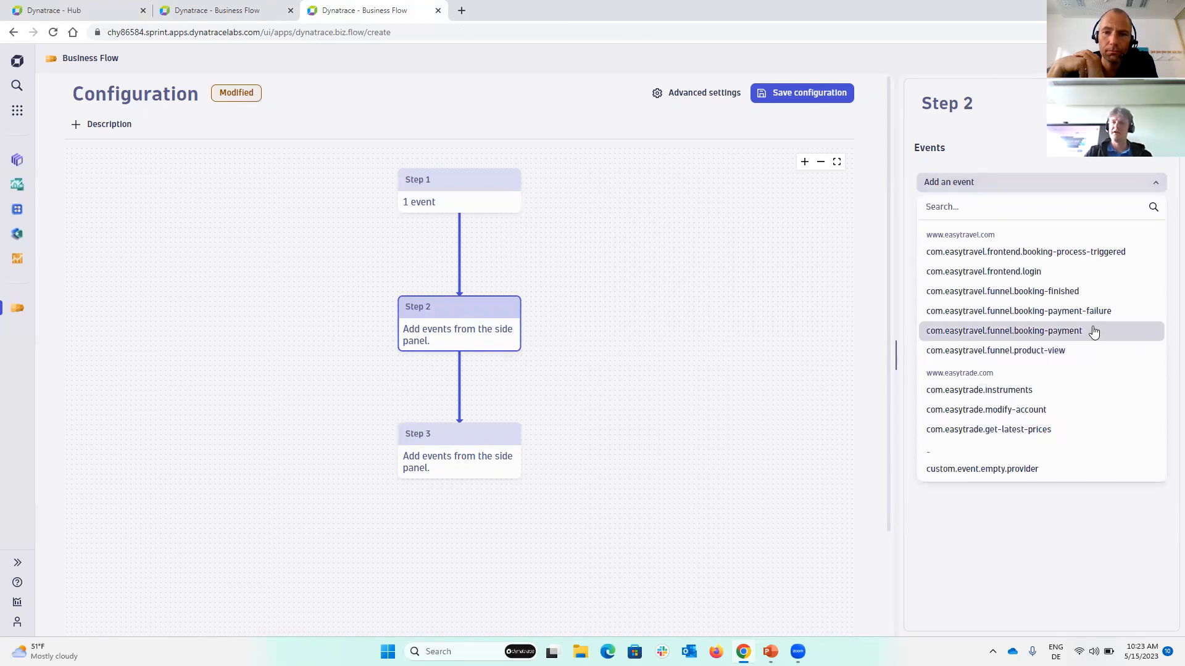
left_click(1003, 330)
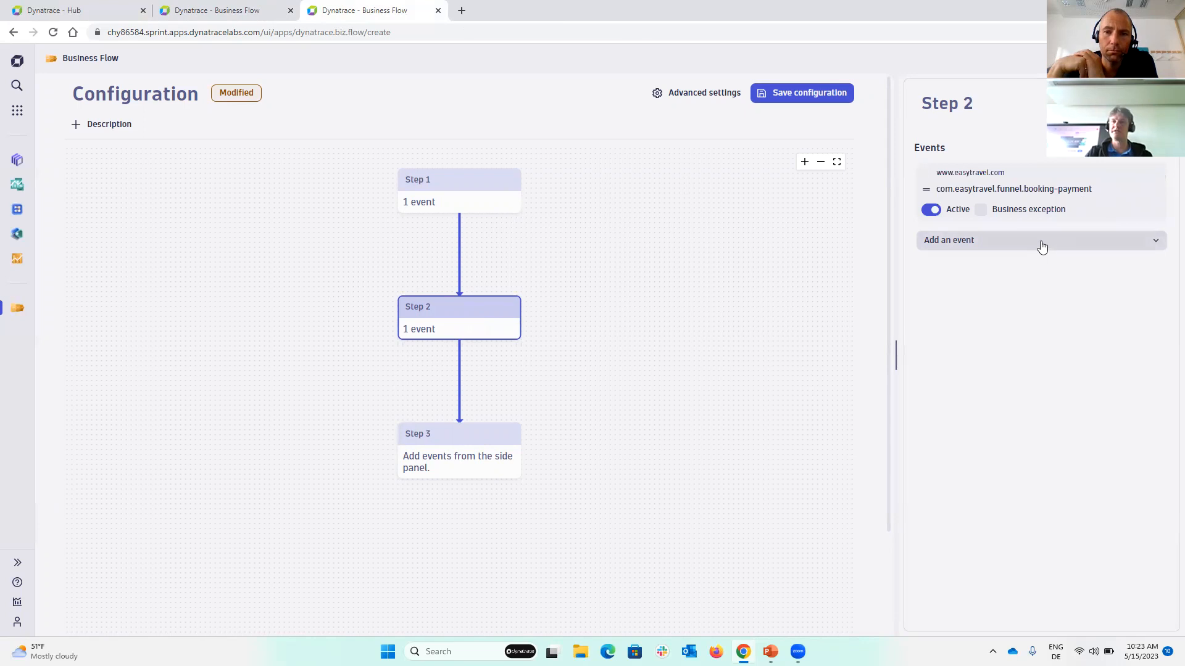
- Add booking-payment-failure to step 2, flagged as a business exception
left_click(1041, 239)
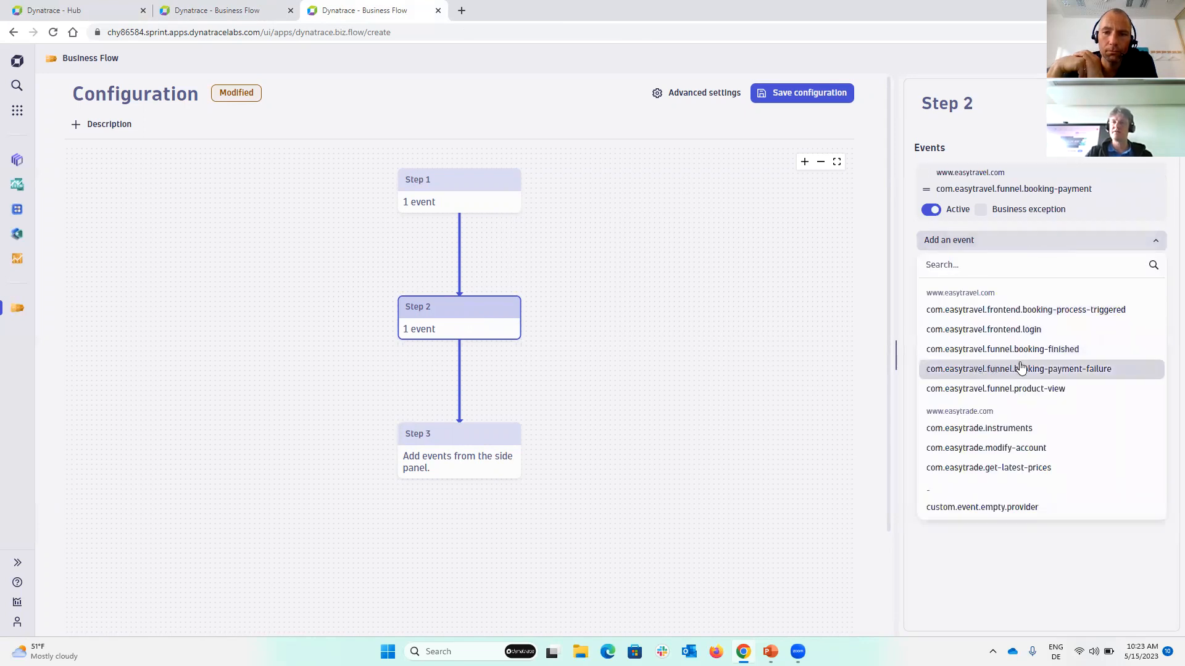
left_click(1018, 369)
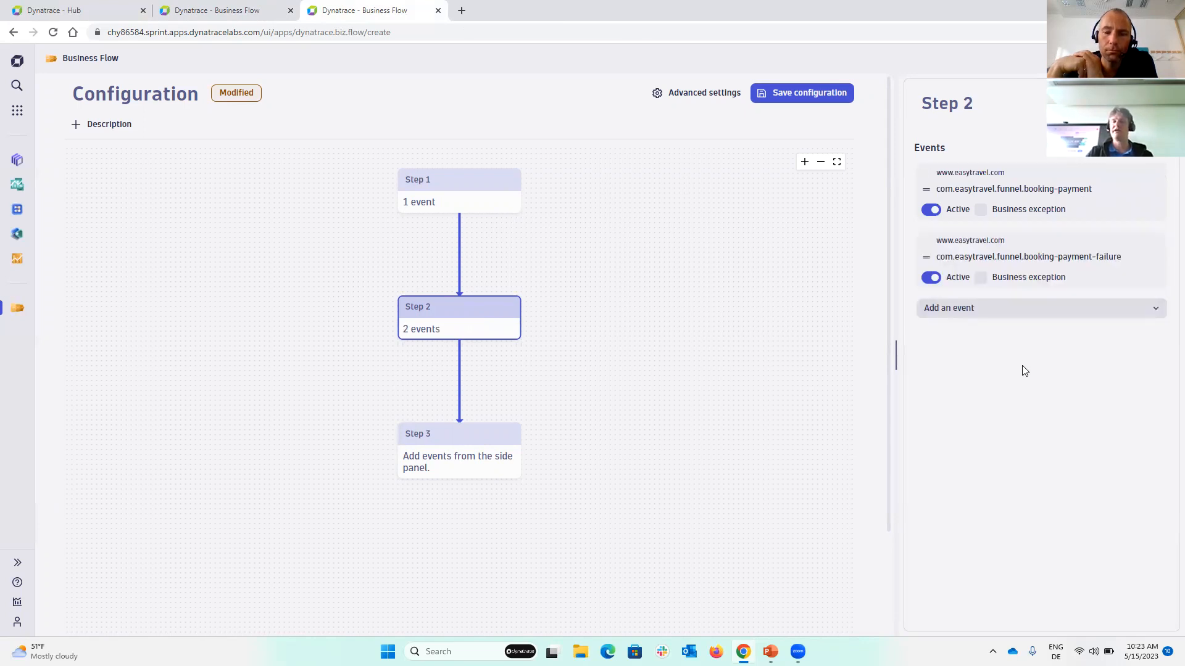
mouse_move(1001, 281)
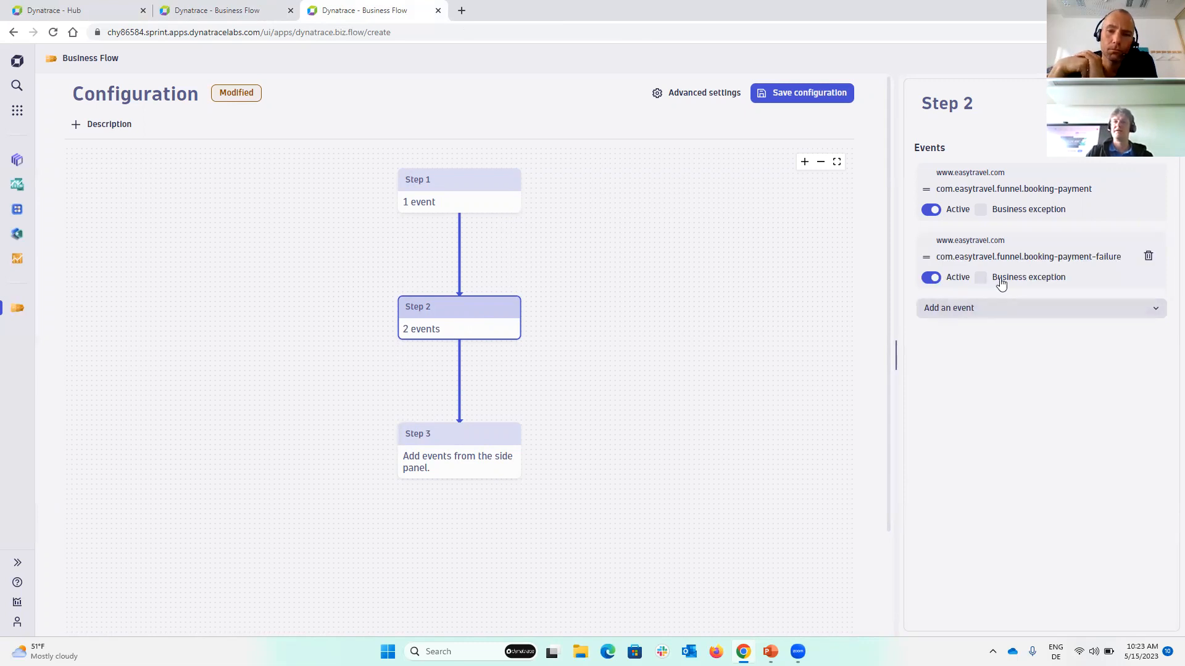
left_click(980, 277)
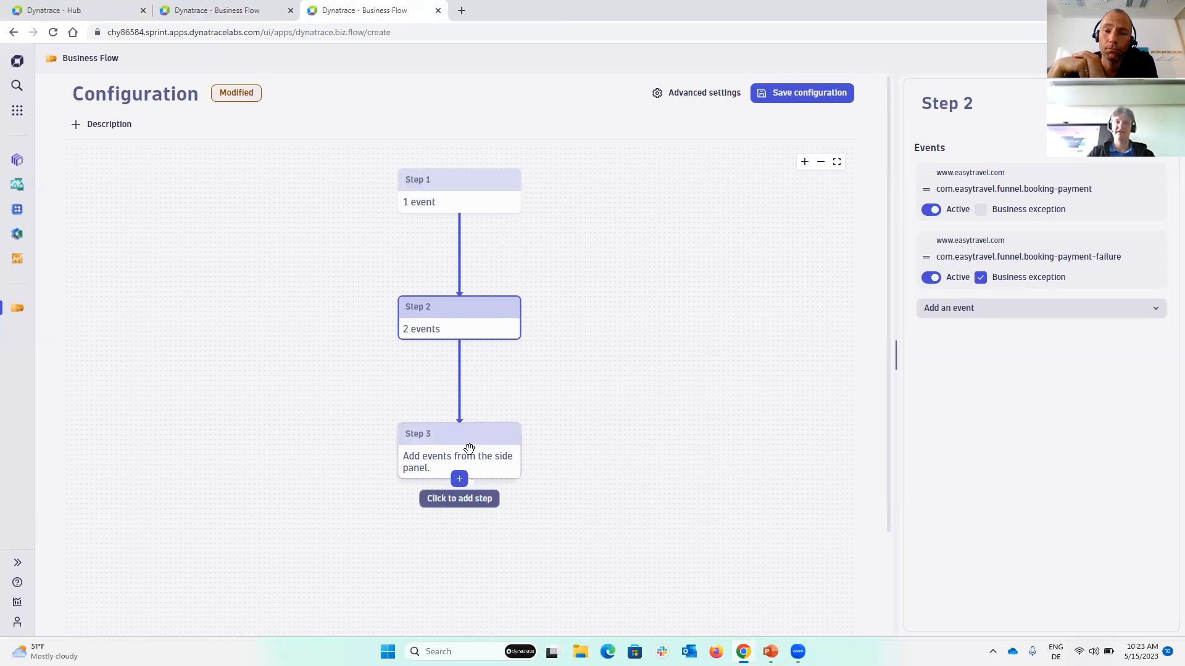
- Add the booking-finished event to step 3
left_click(458, 451)
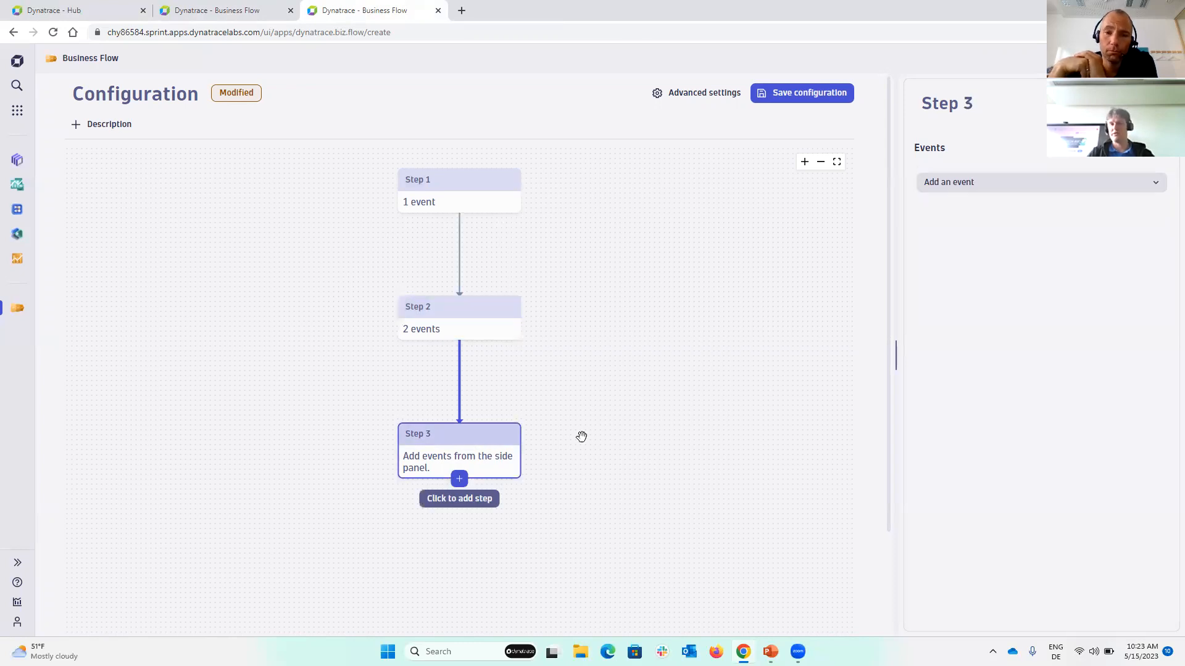
left_click(1039, 183)
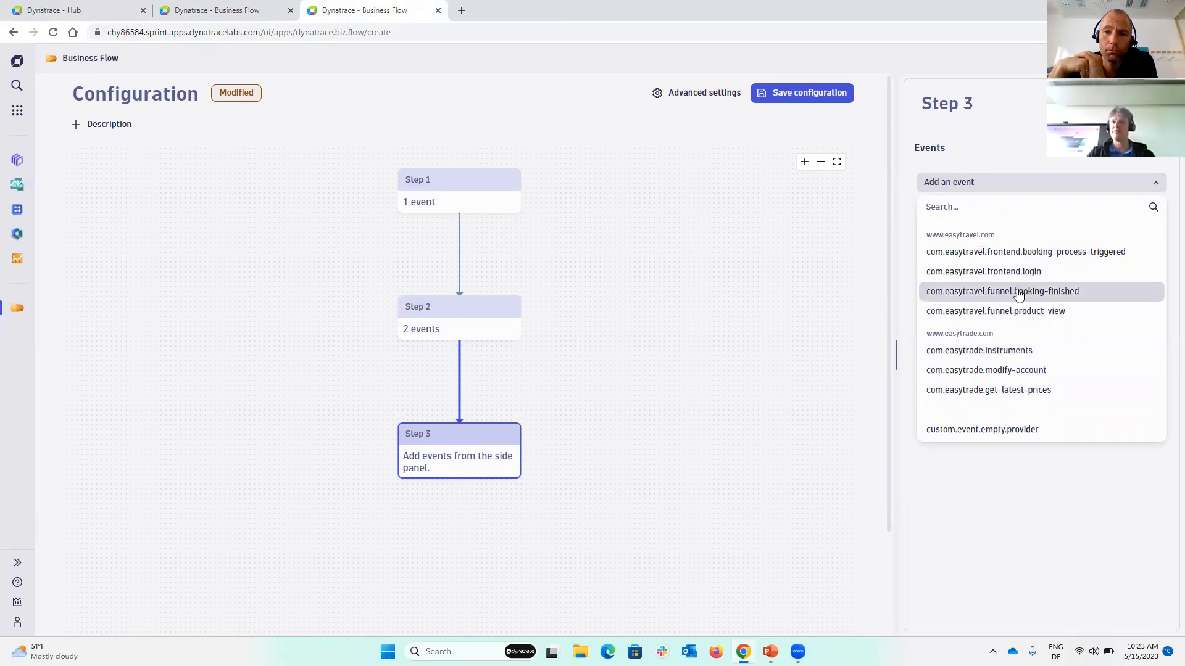
left_click(1002, 291)
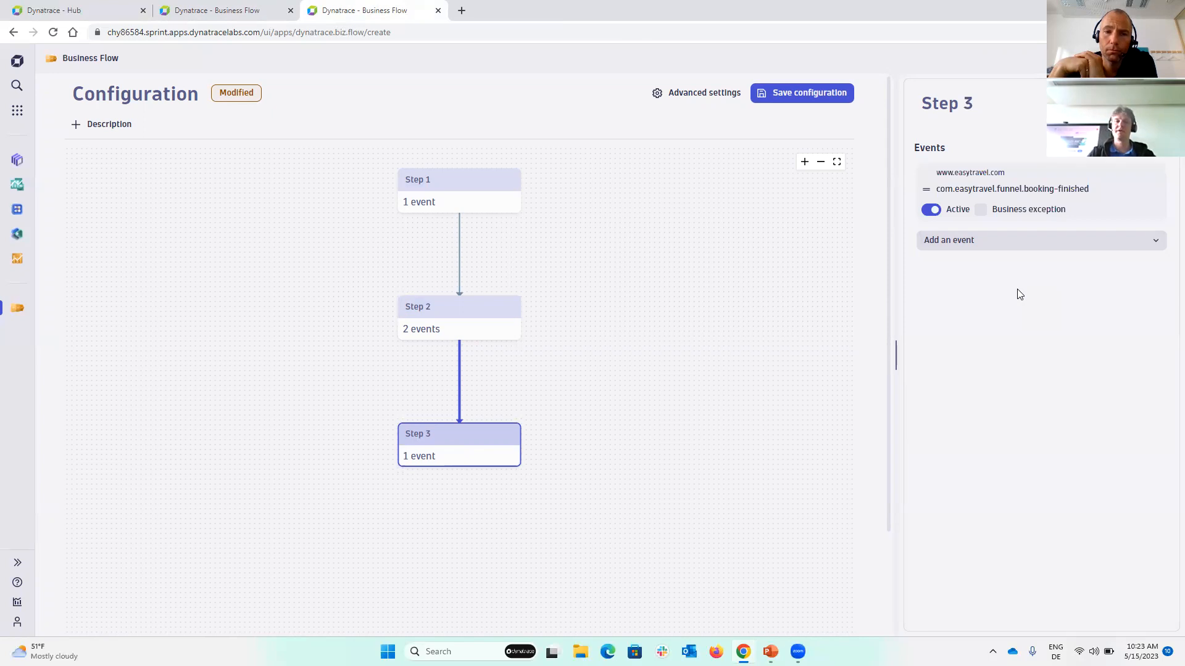
mouse_move(666, 402)
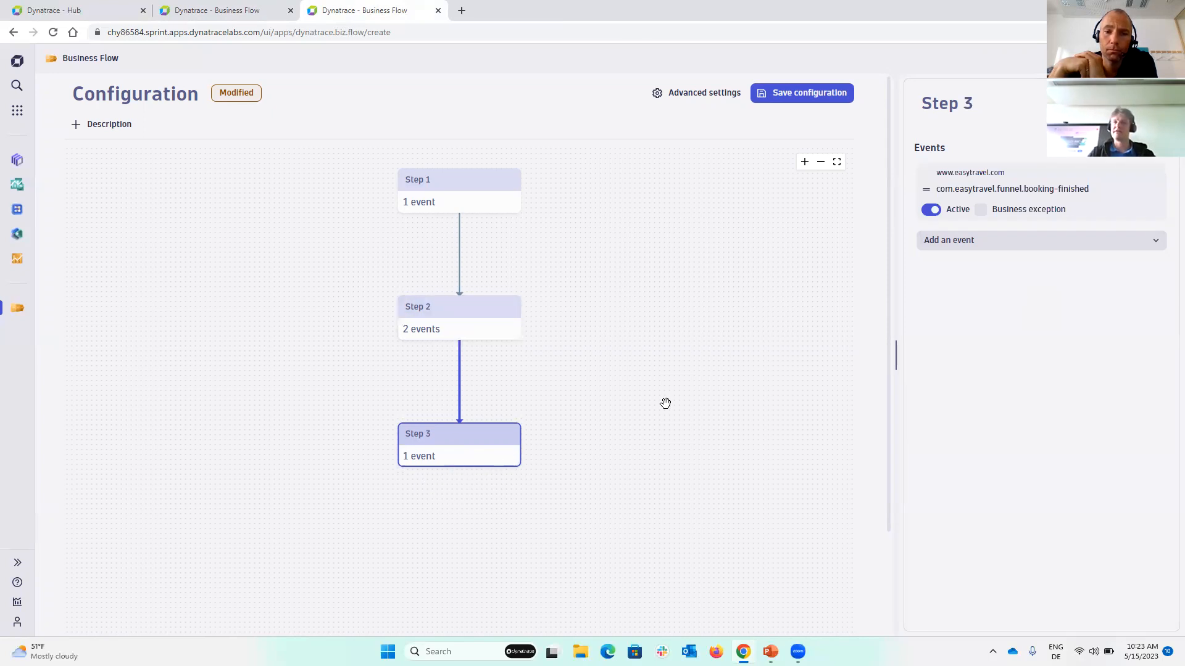
mouse_move(1007, 63)
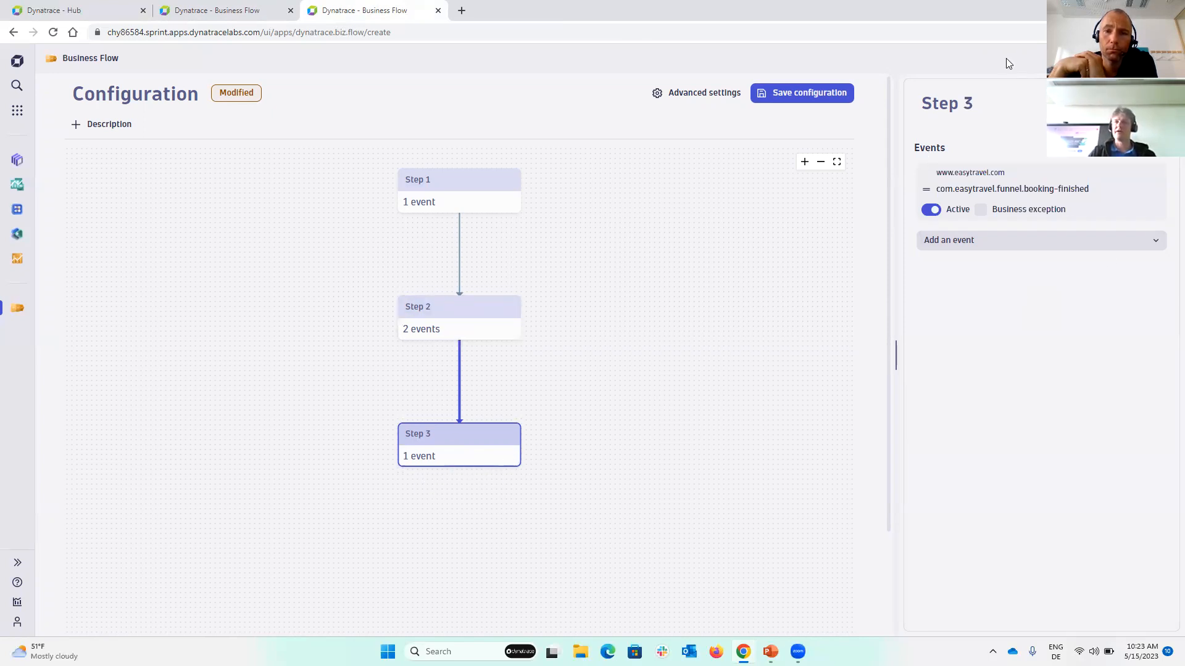
left_click(946, 103)
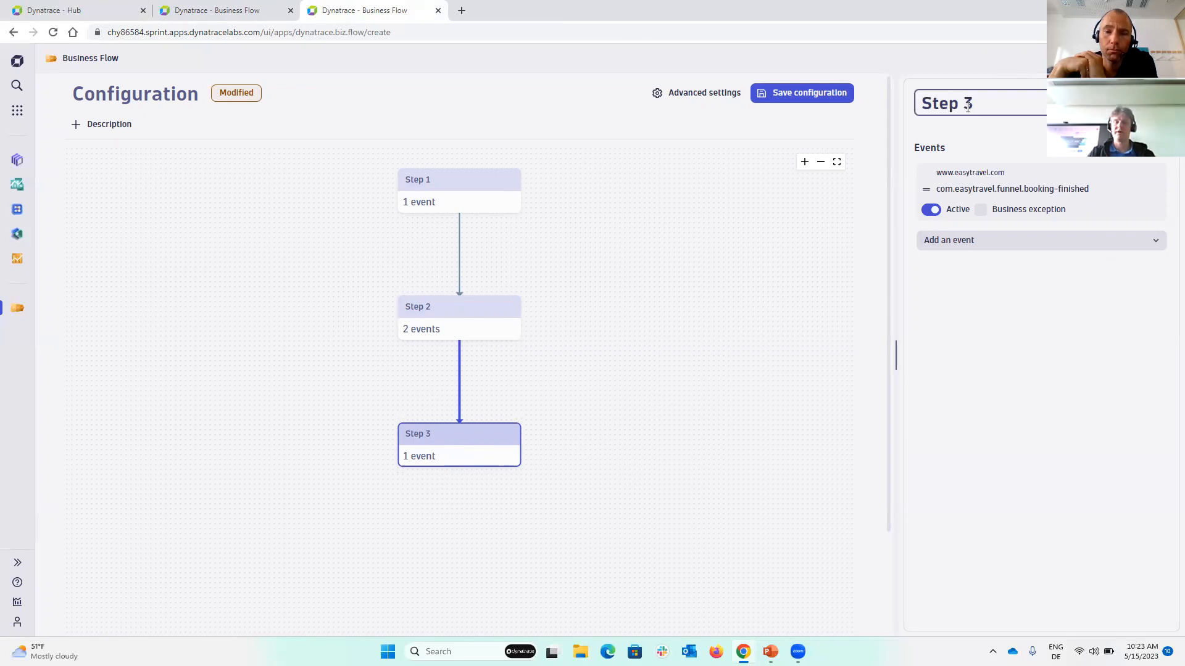
- Rename step 3 to Finish and step 1 to Start
type("Fin")
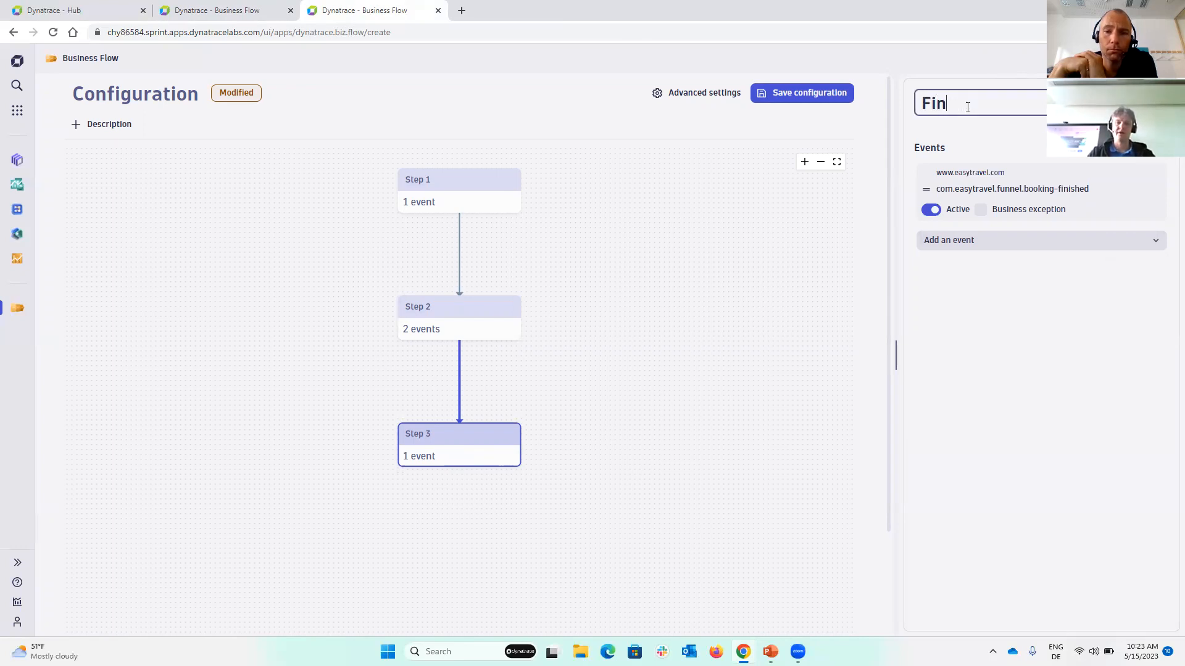
left_click(458, 179)
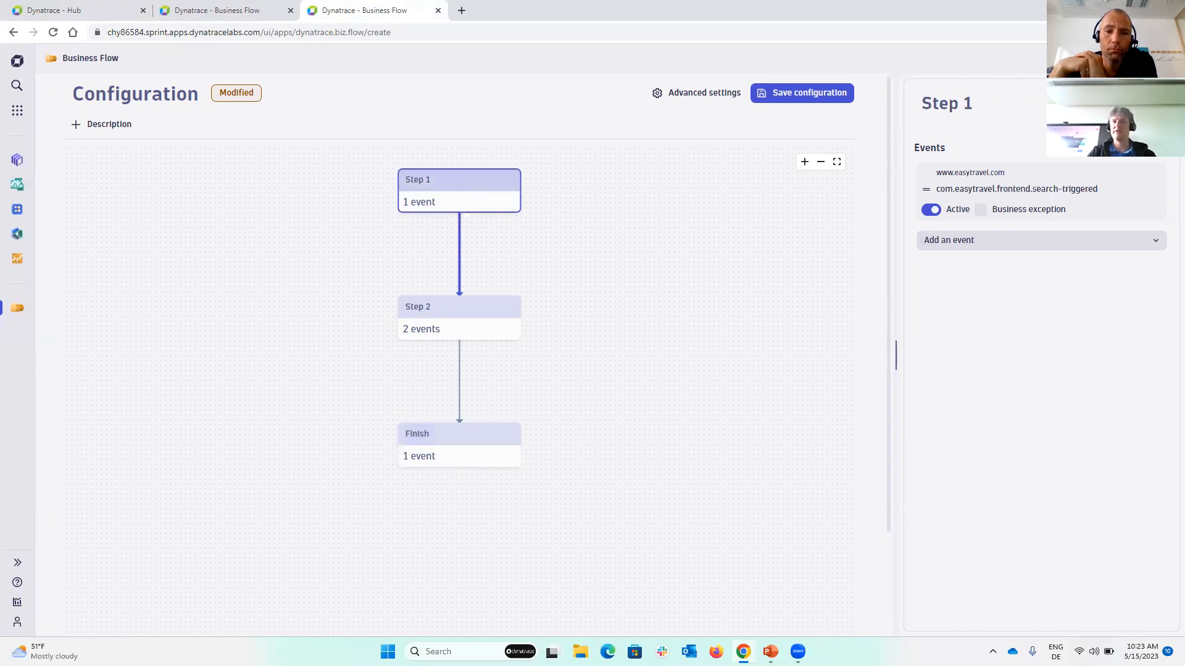
left_click(946, 103)
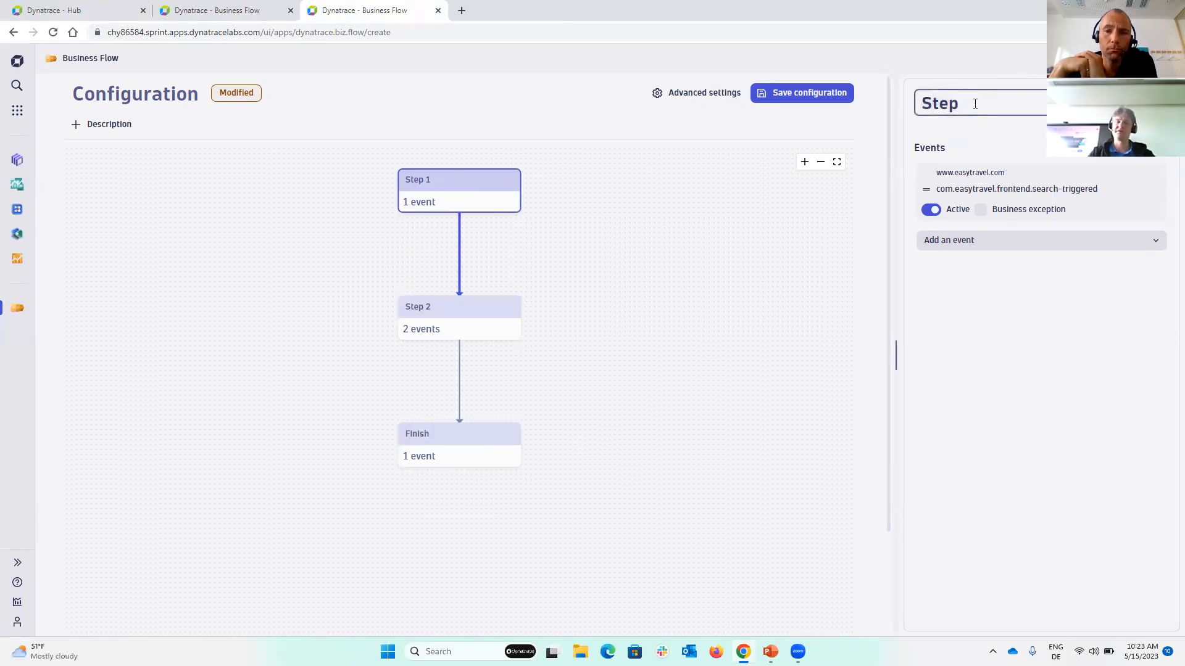
type("Start")
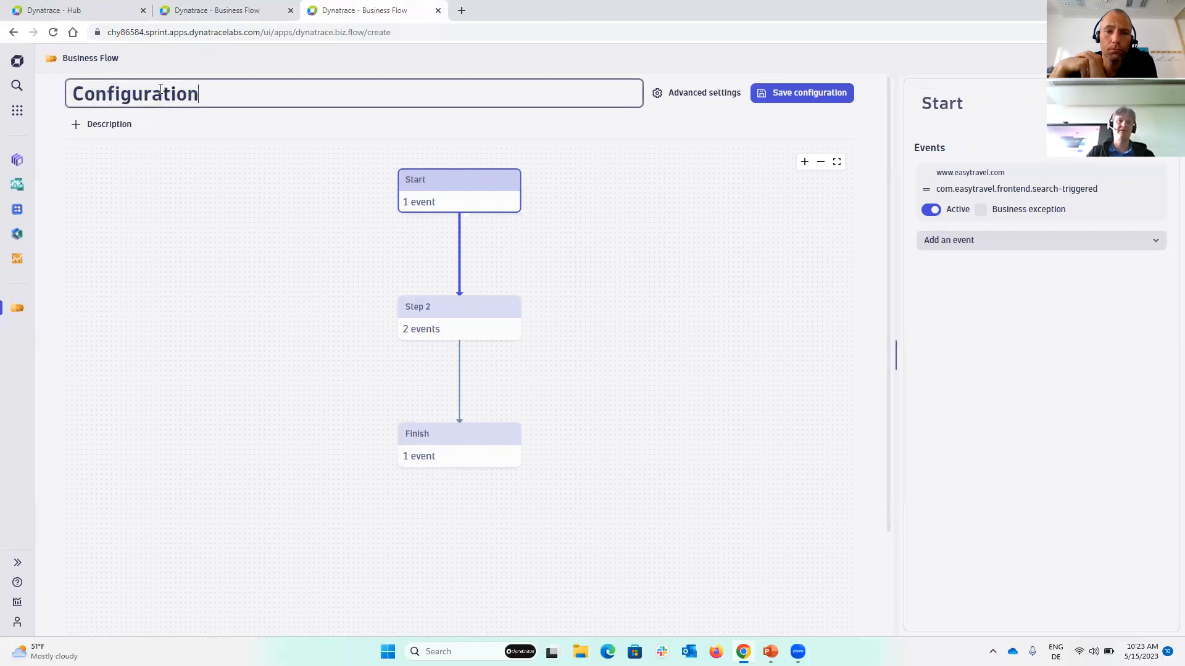
- Name the new business flow 'Apps Spotlight flow'
type("E")
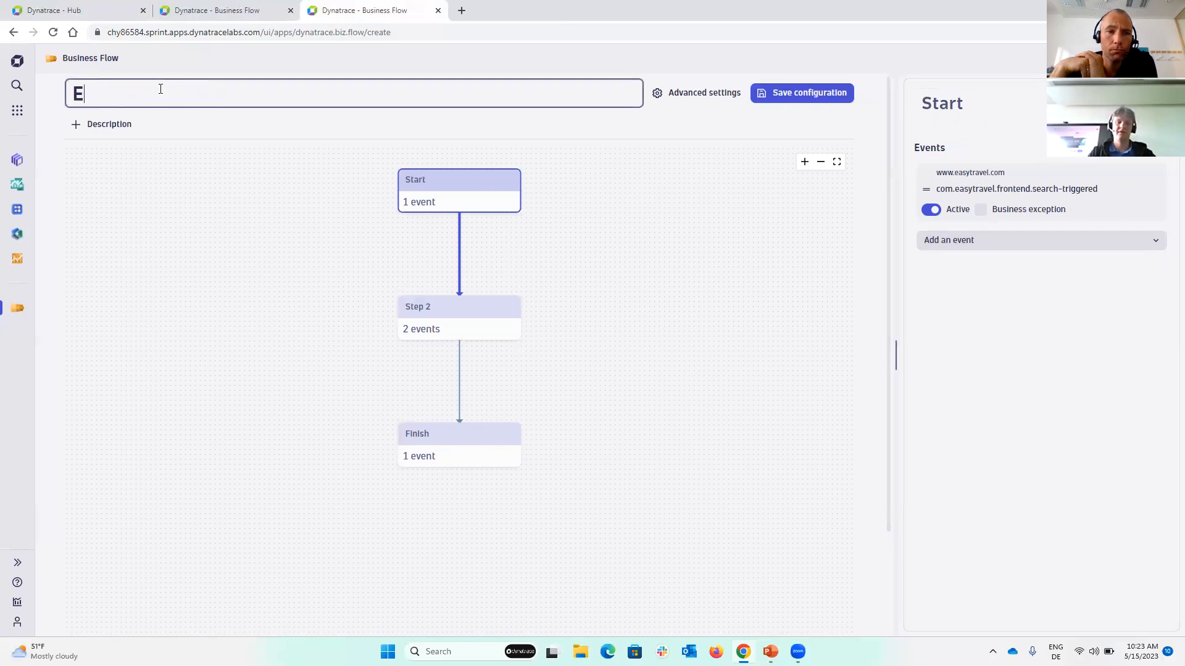
type("Apps")
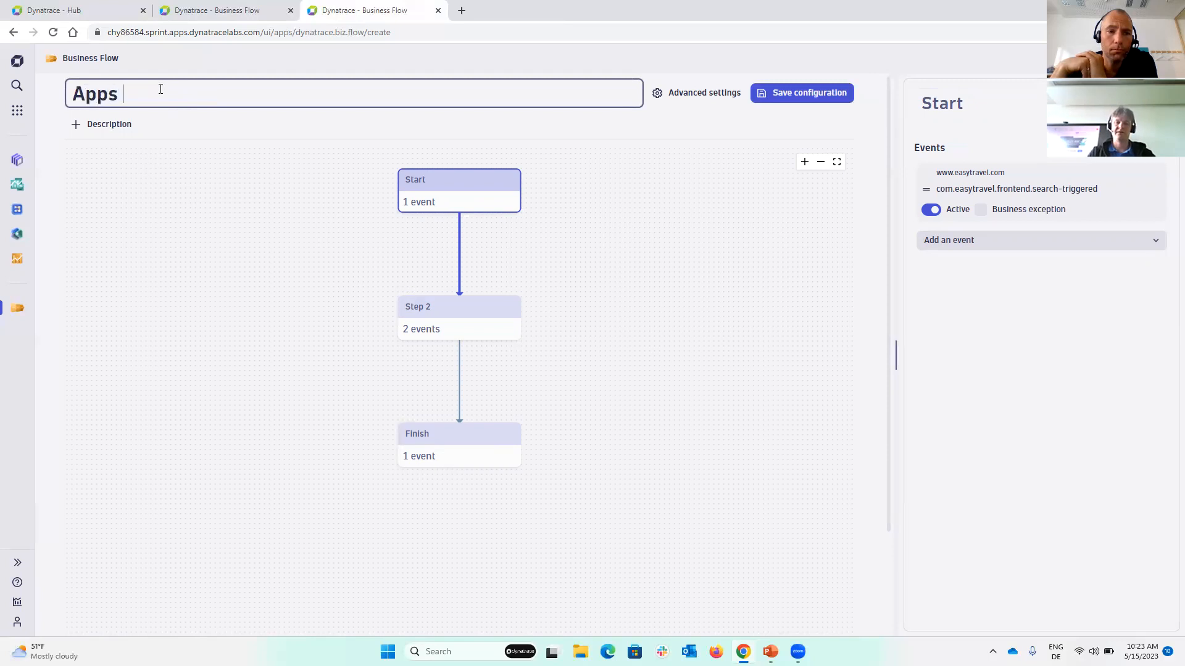
type("Spotlight")
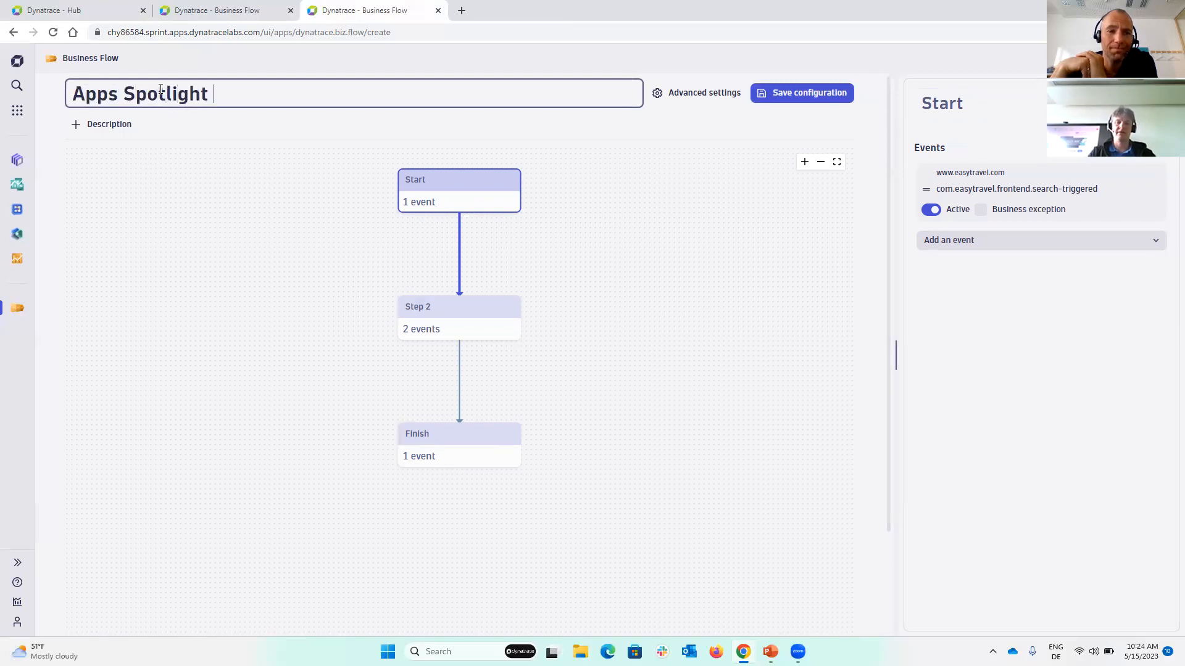
type("flow")
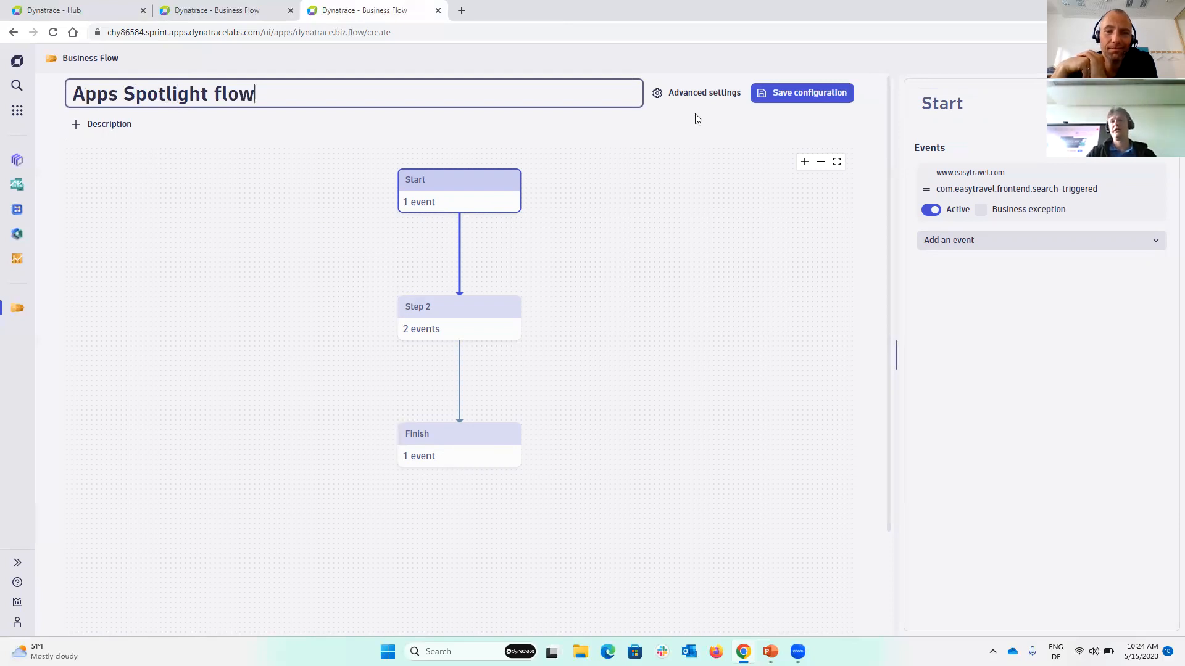
- Set accountId as the flow's correlation ID in advanced settings
left_click(702, 92)
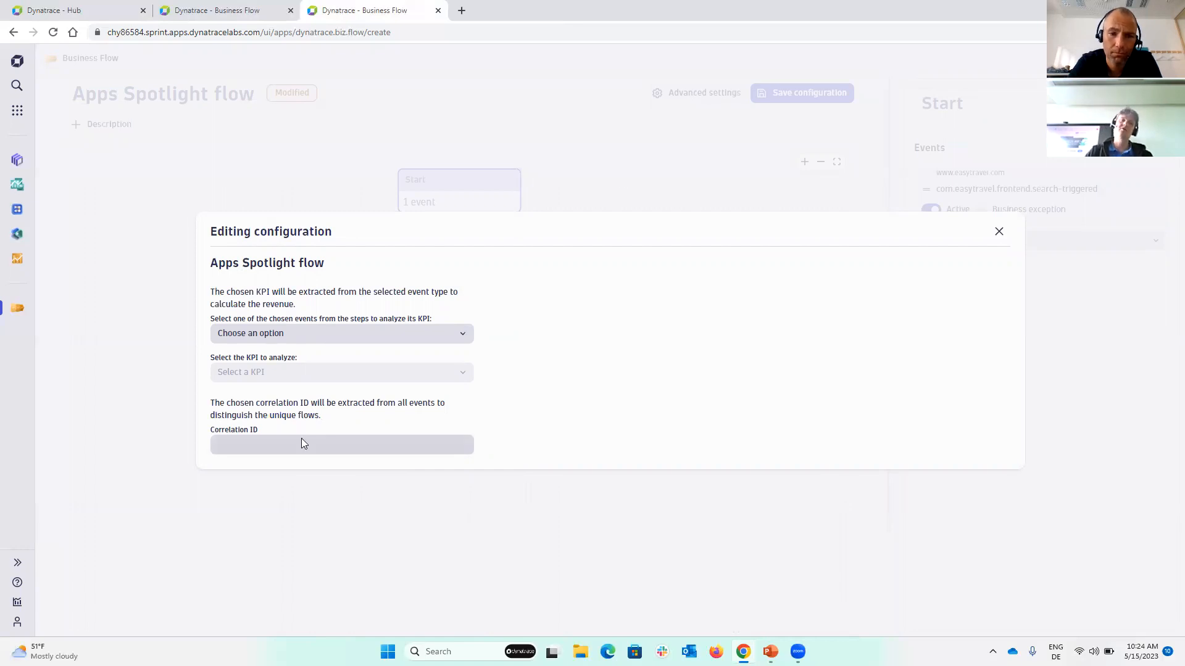
left_click(341, 444)
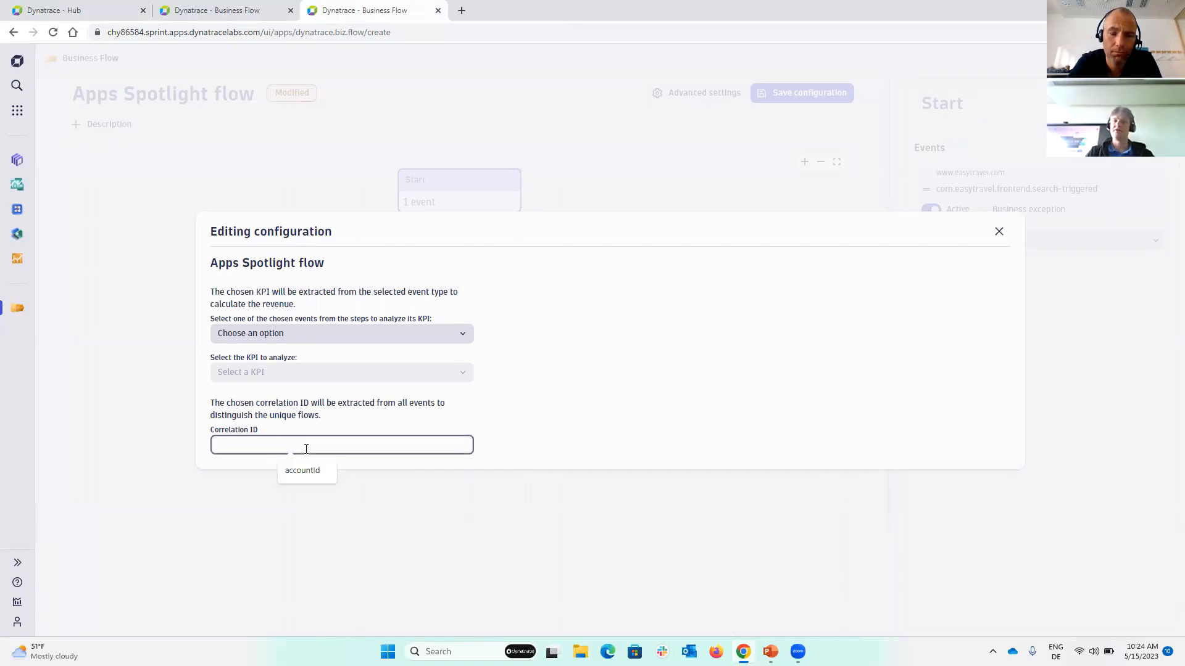
left_click(302, 470)
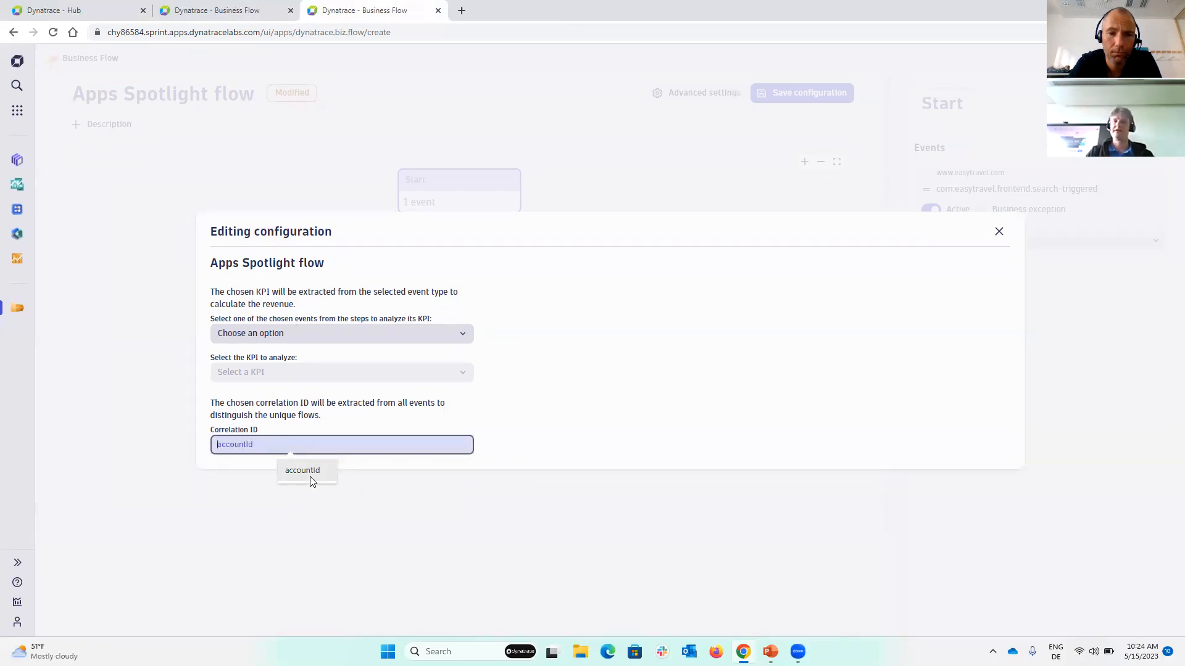
left_click(302, 470)
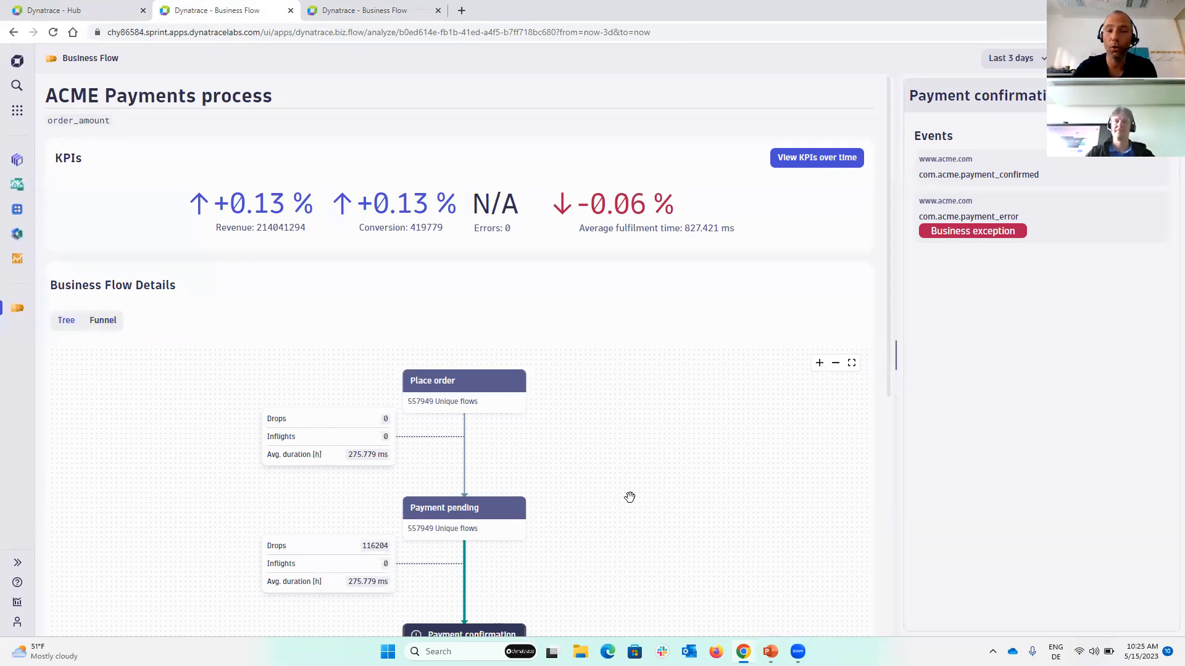
- Review the ACME Payments step tree, then return to the Business Flow release notes in Hub
scroll("down", 3)
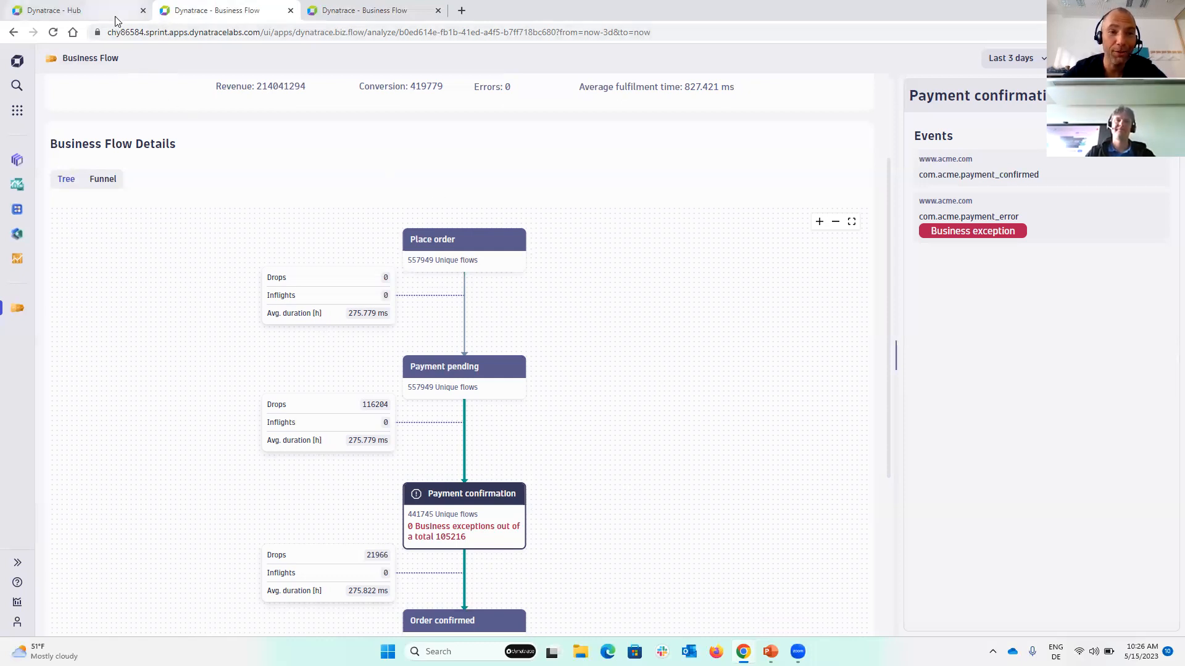
left_click(72, 10)
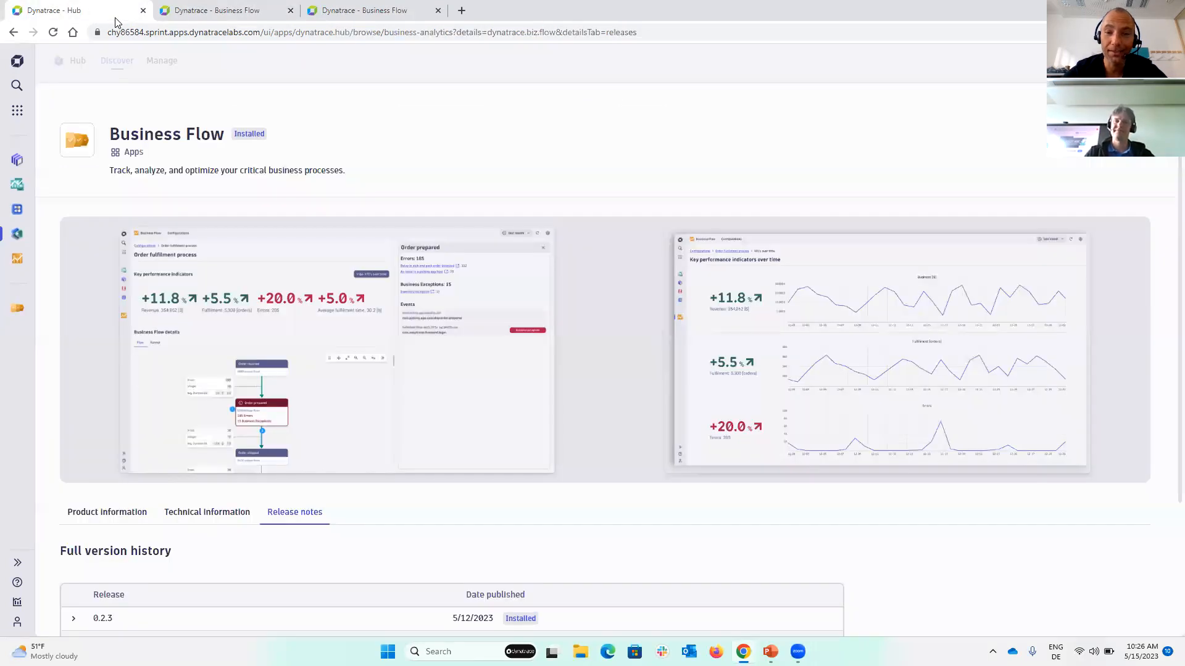